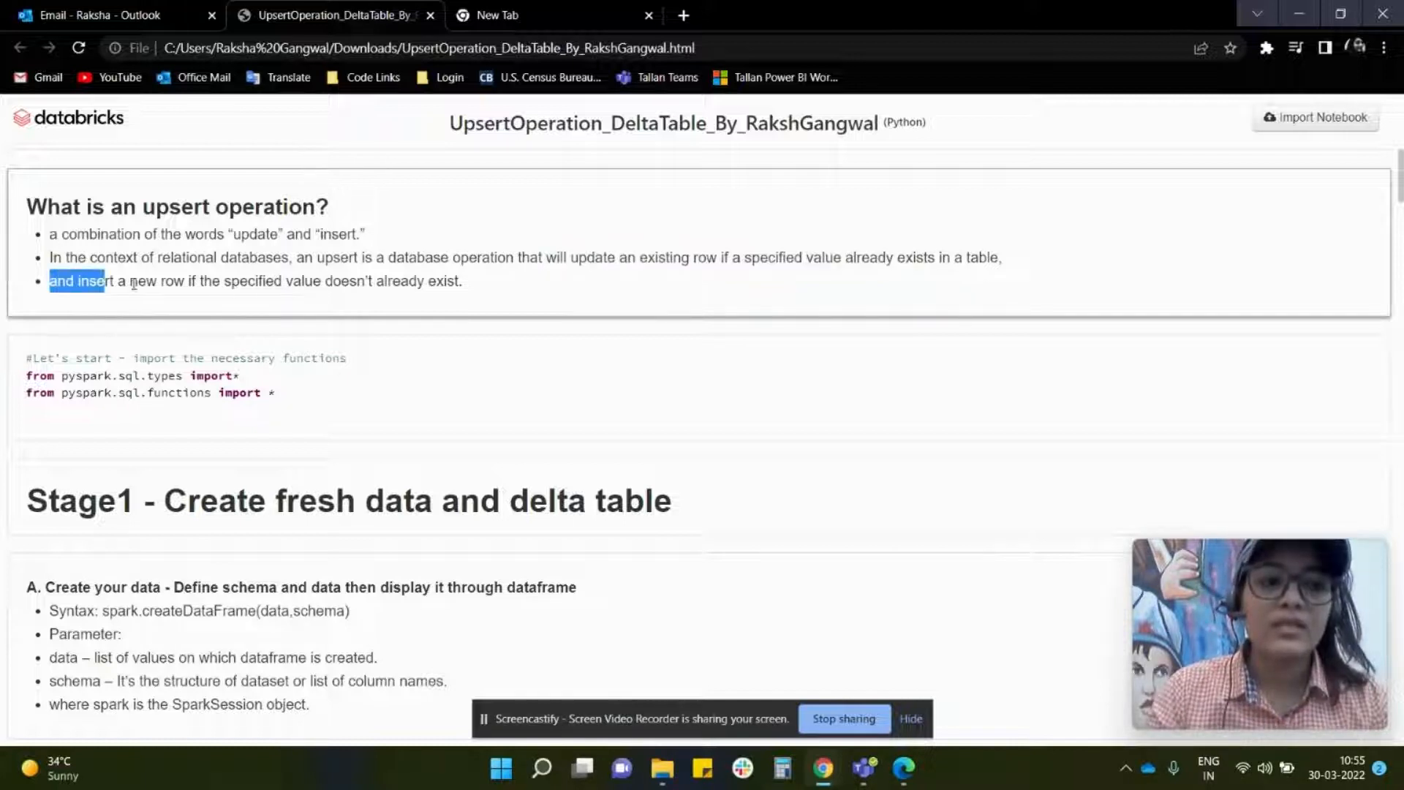
Highlight the bullet about inserting a new row, then move down to Stage 1 section A.
left_click_drag(103, 281, 462, 281)
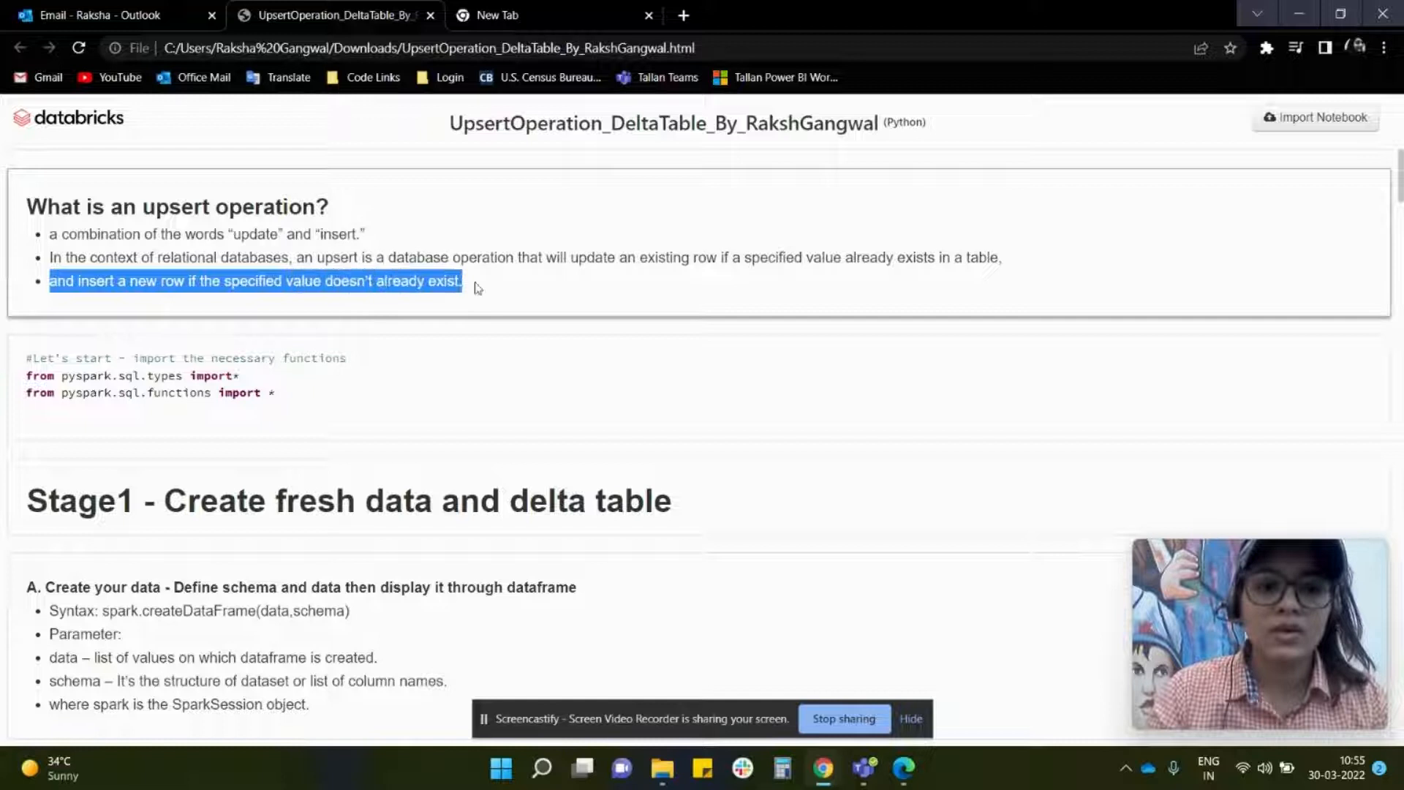
left_click(322, 385)
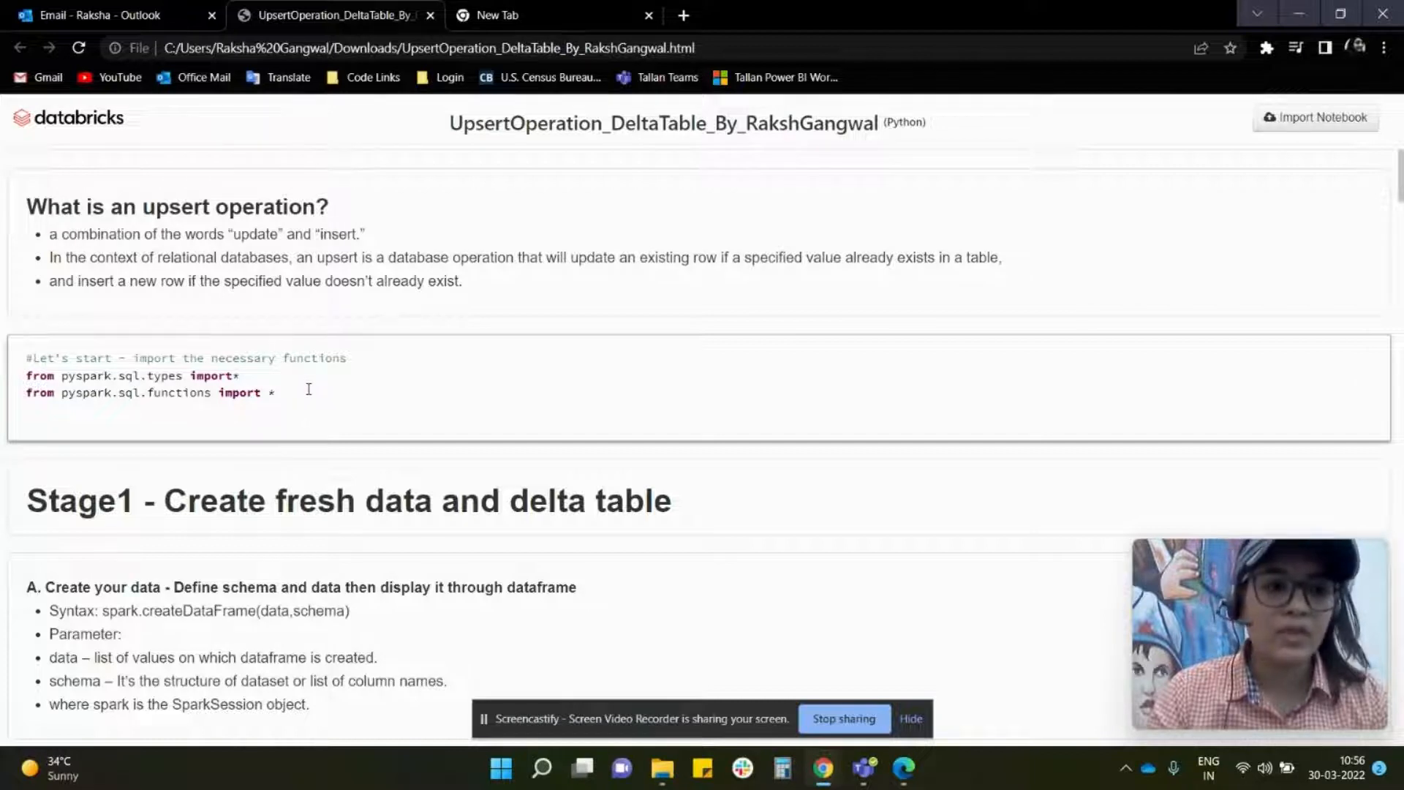
scroll("down", 3)
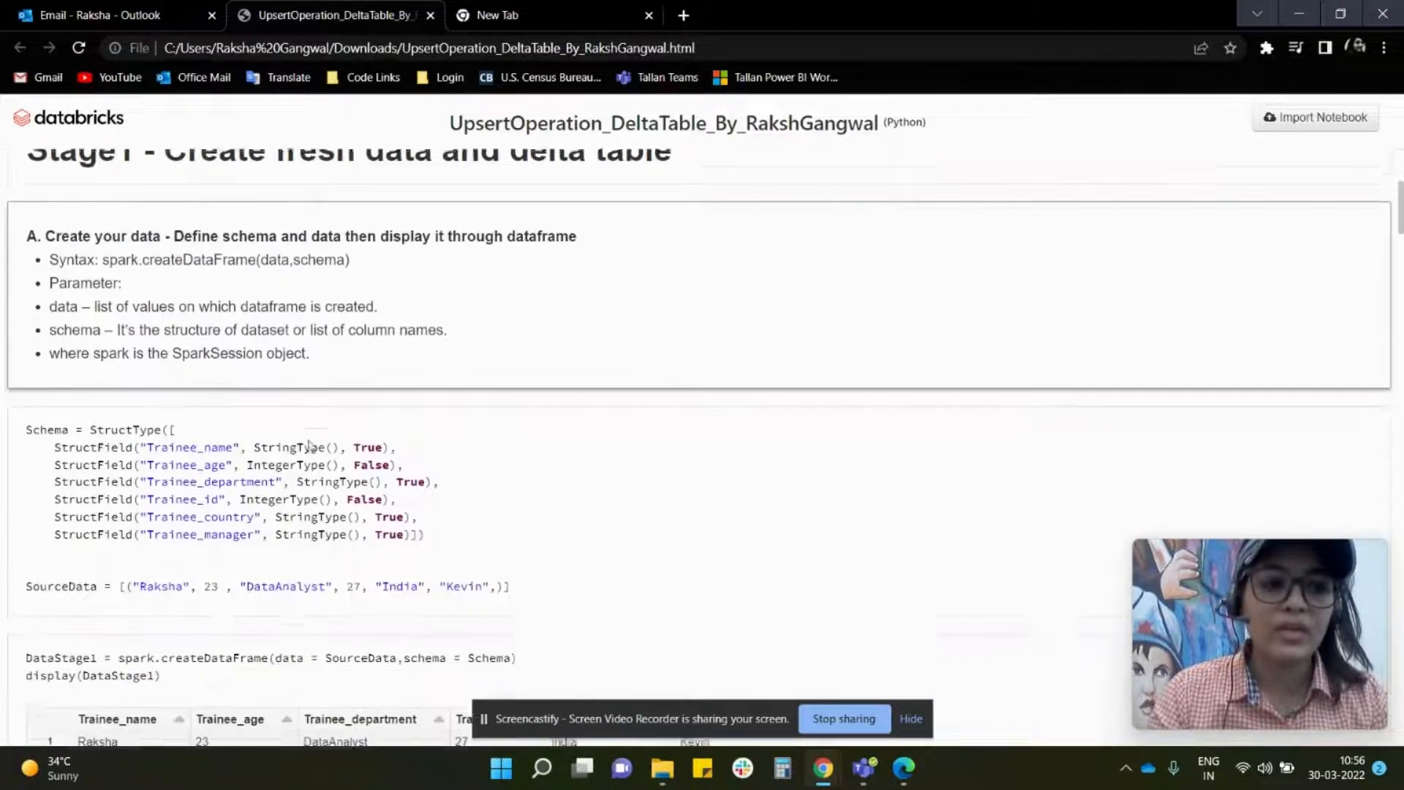
scroll("up", 3)
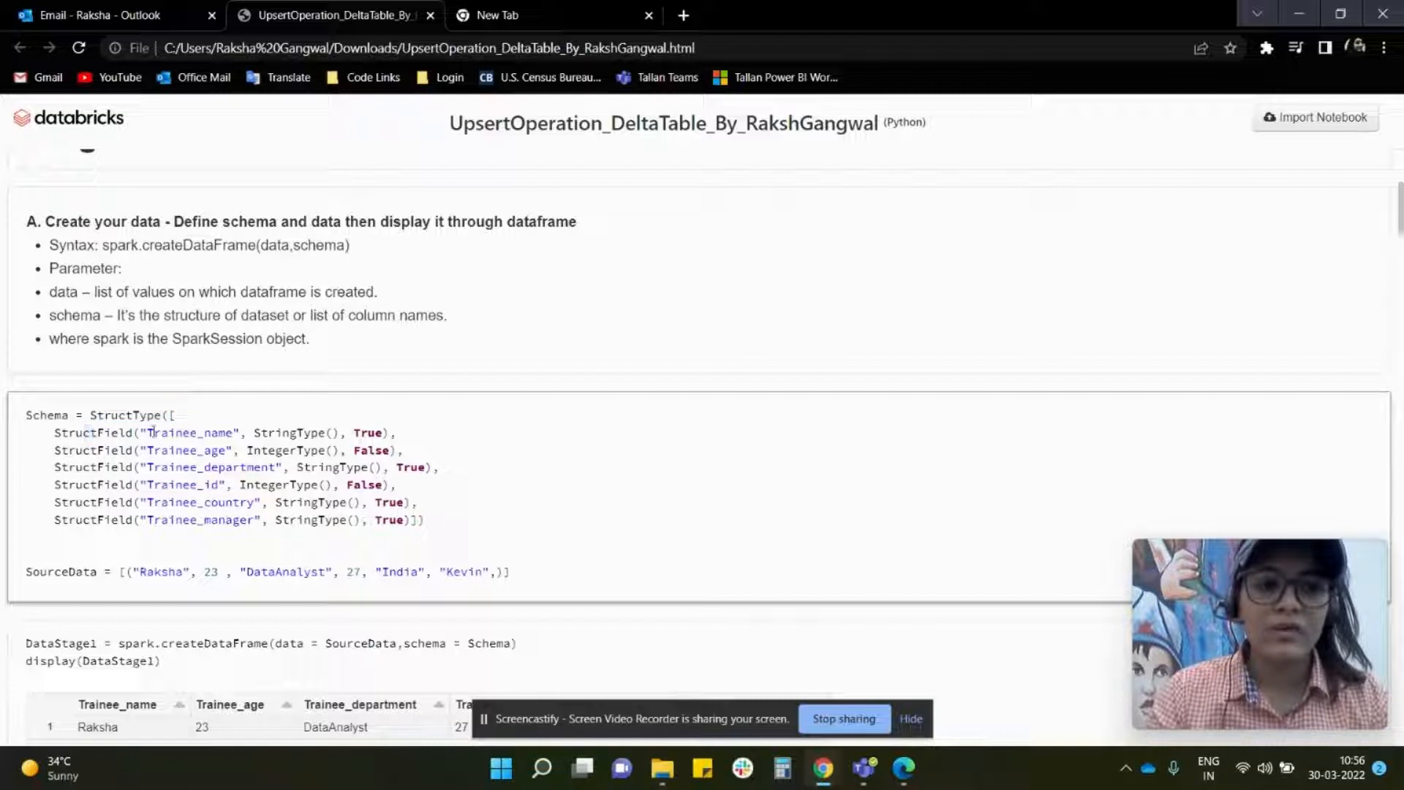
Highlight StringType() in the Trainee_name schema field and reveal the one-row DataStage1 result.
double_click(295, 433)
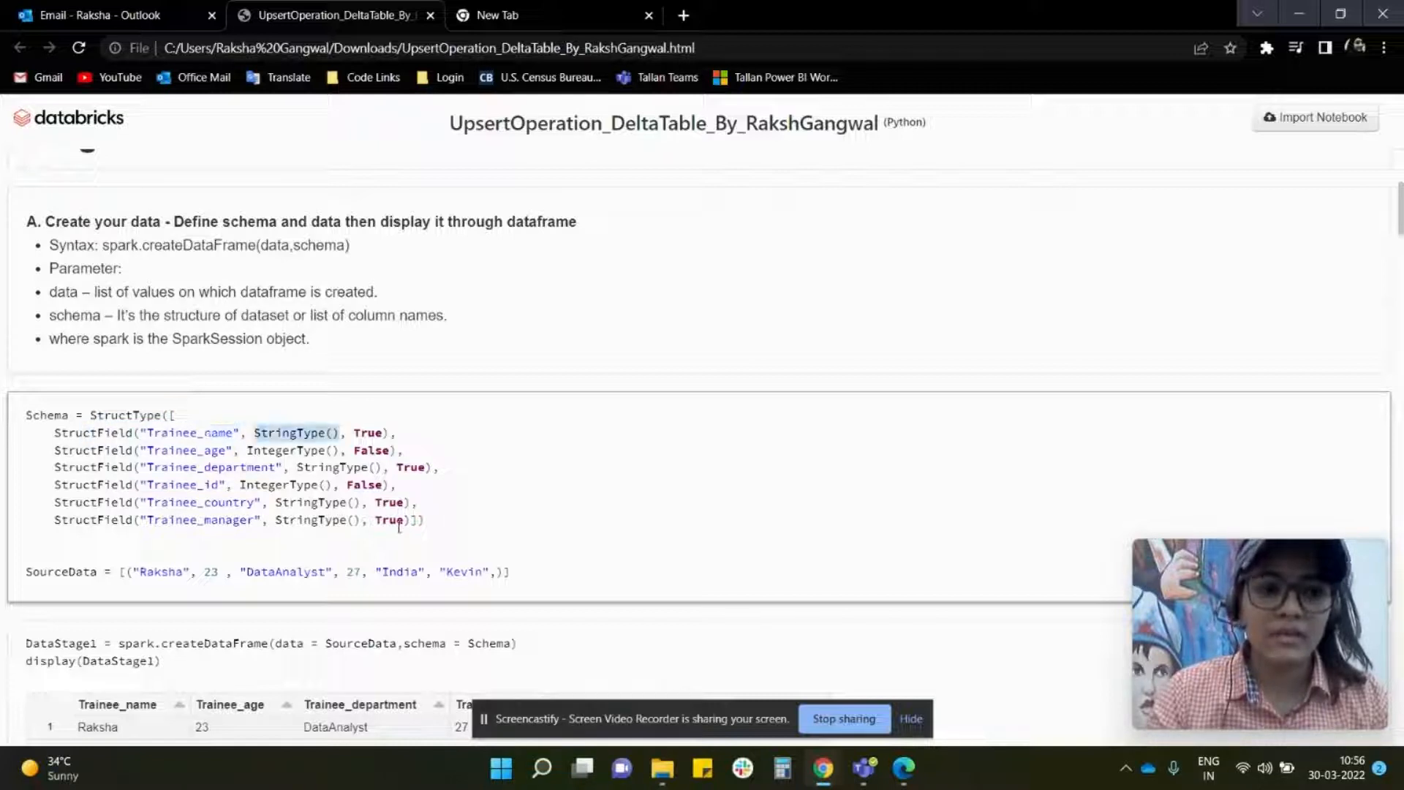
scroll("down", 3)
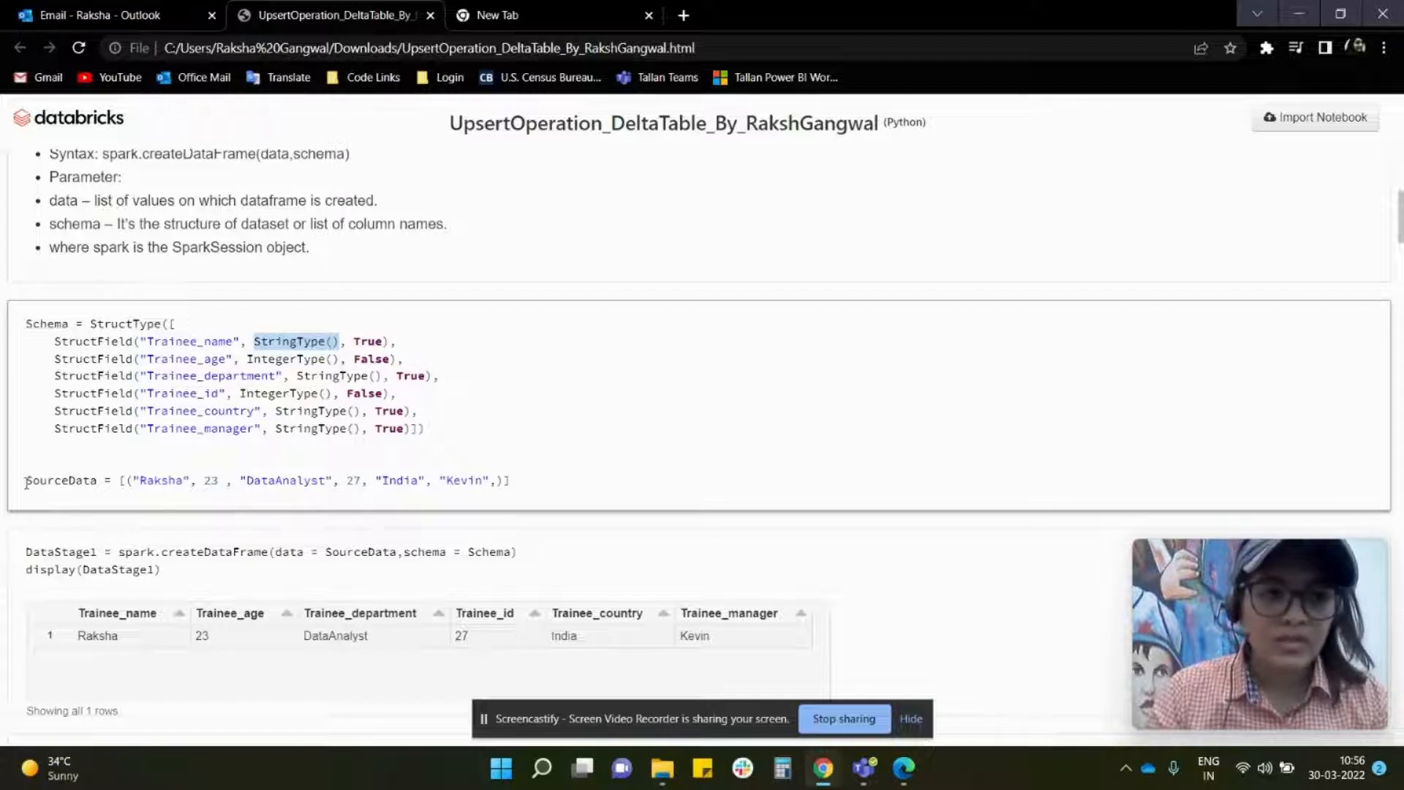
double_click(61, 479)
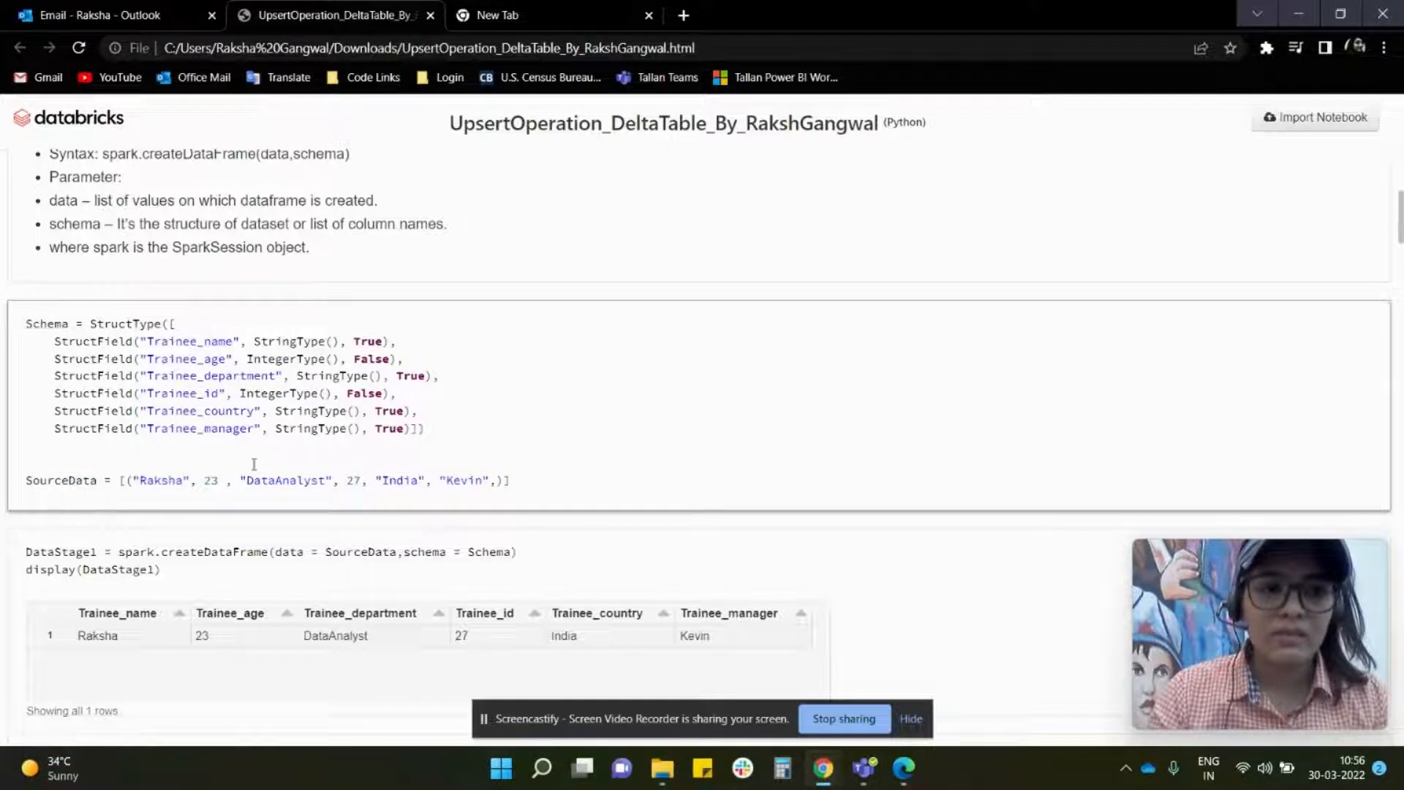
scroll("down", 3)
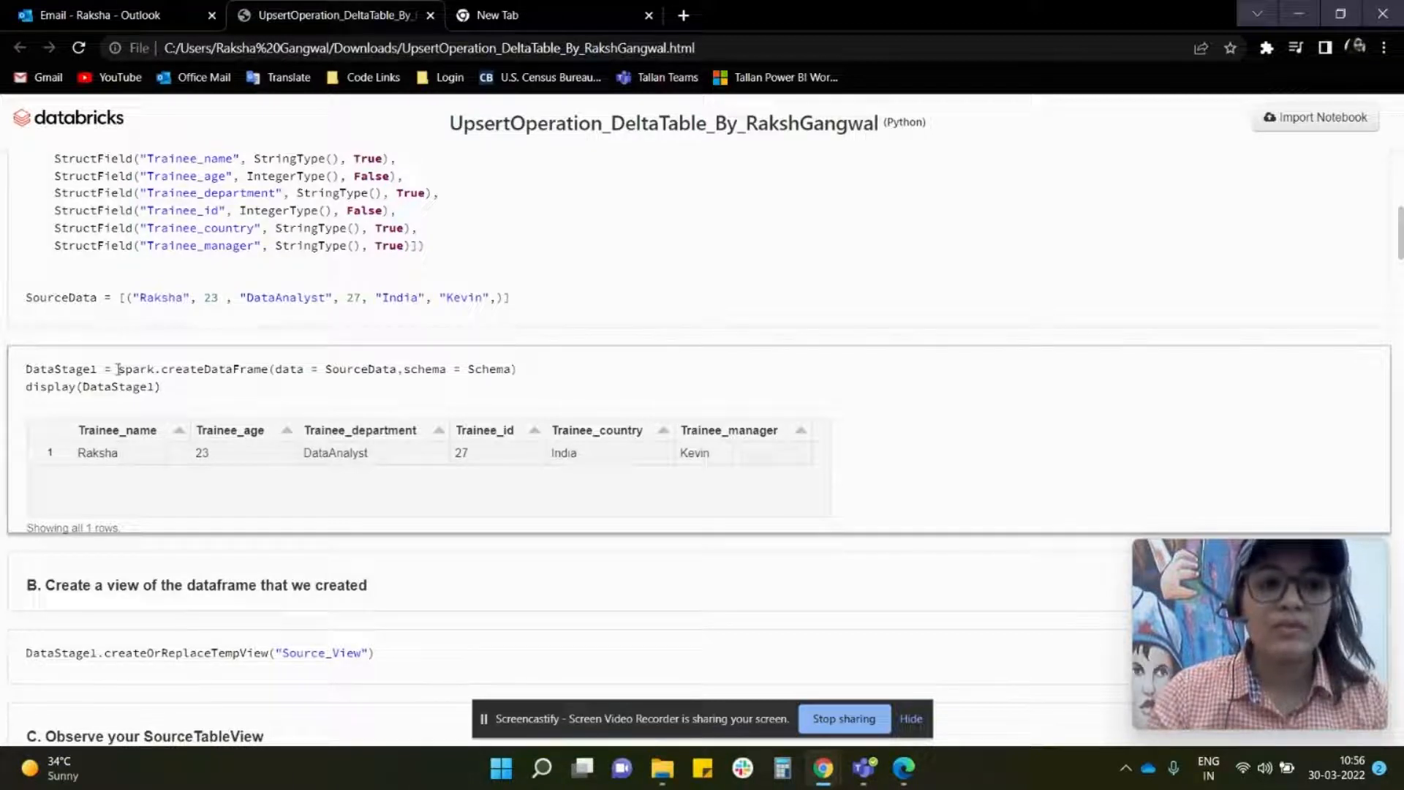
Highlight the spark.createDataFrame call, then the SELECT * FROM Source_View query returning one row.
double_click(190, 368)
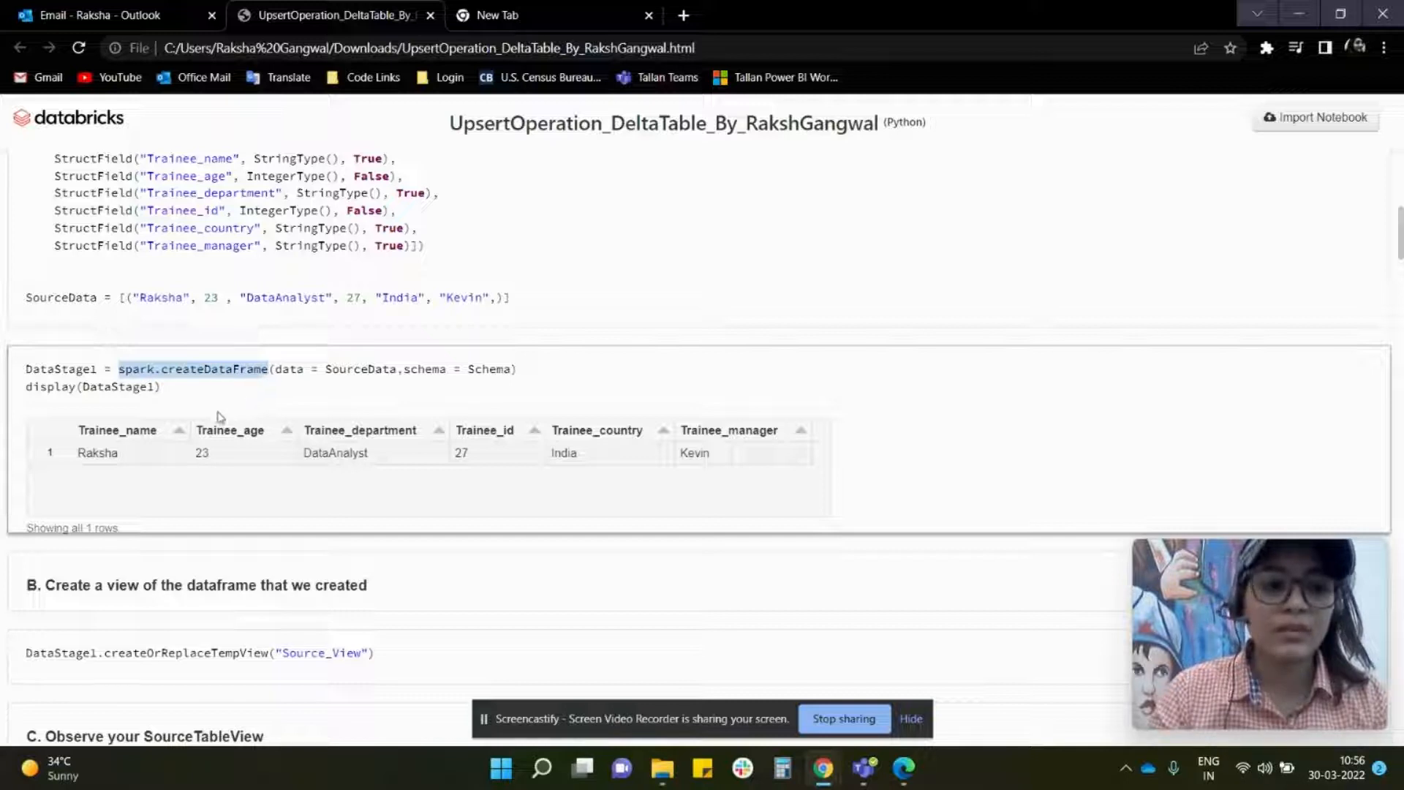
mouse_move(86, 444)
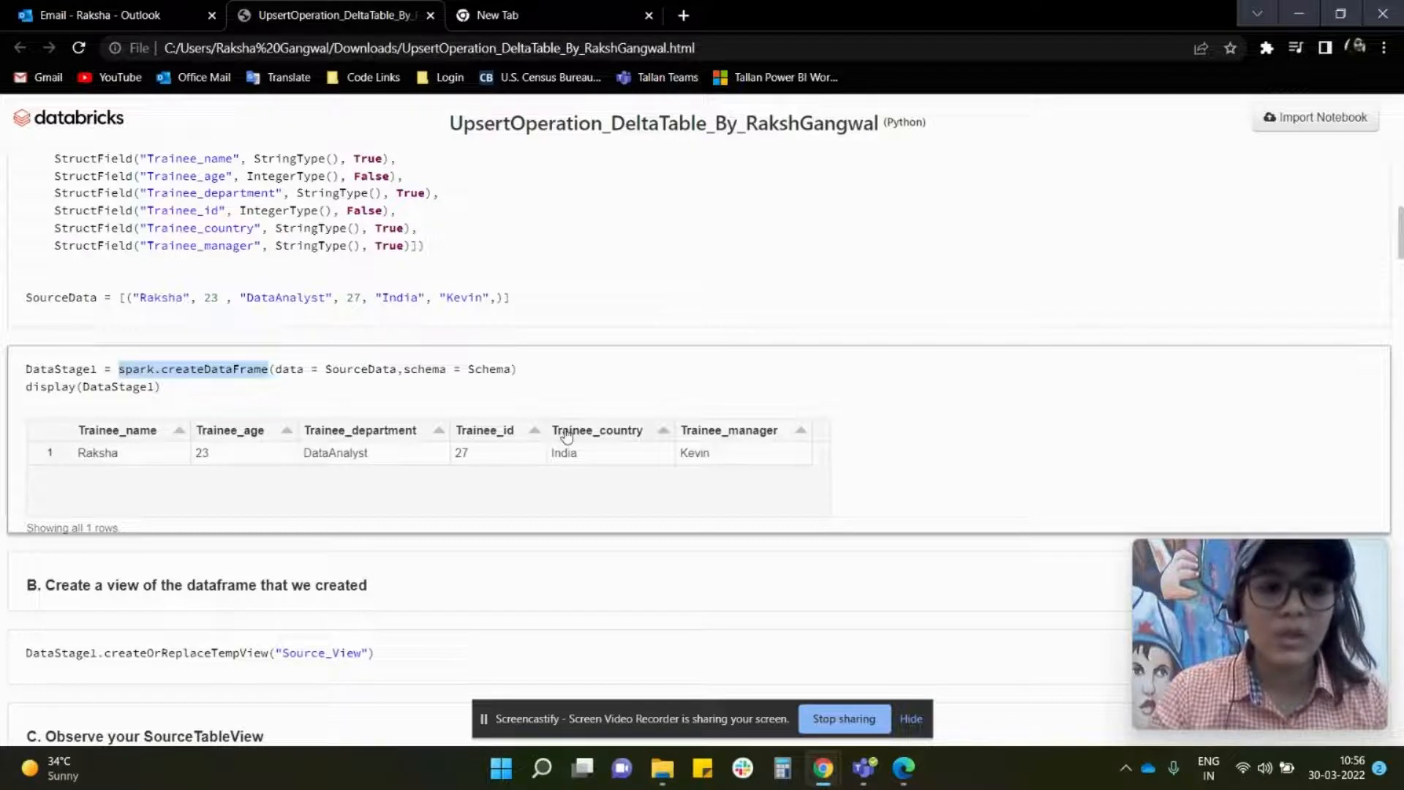
scroll("down", 3)
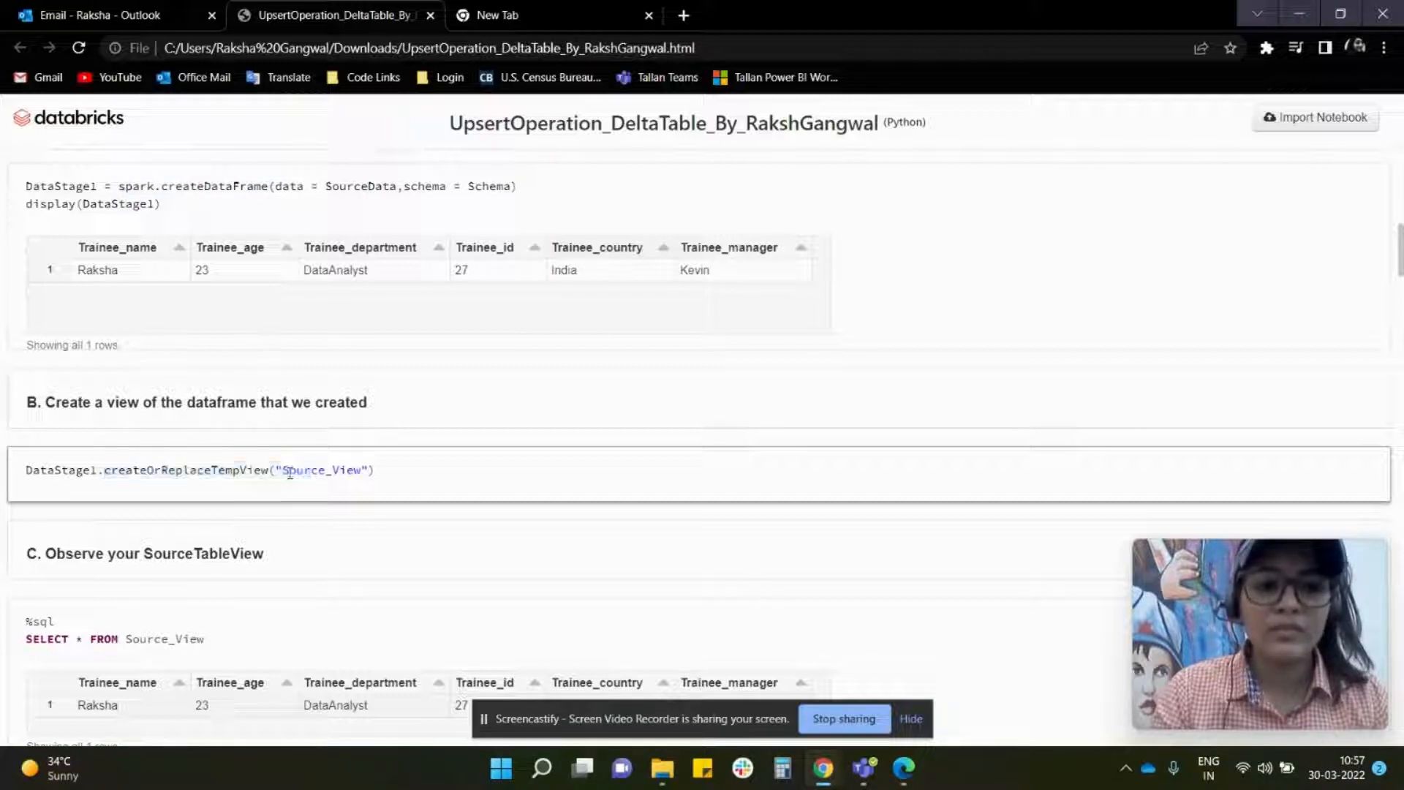
scroll("down", 3)
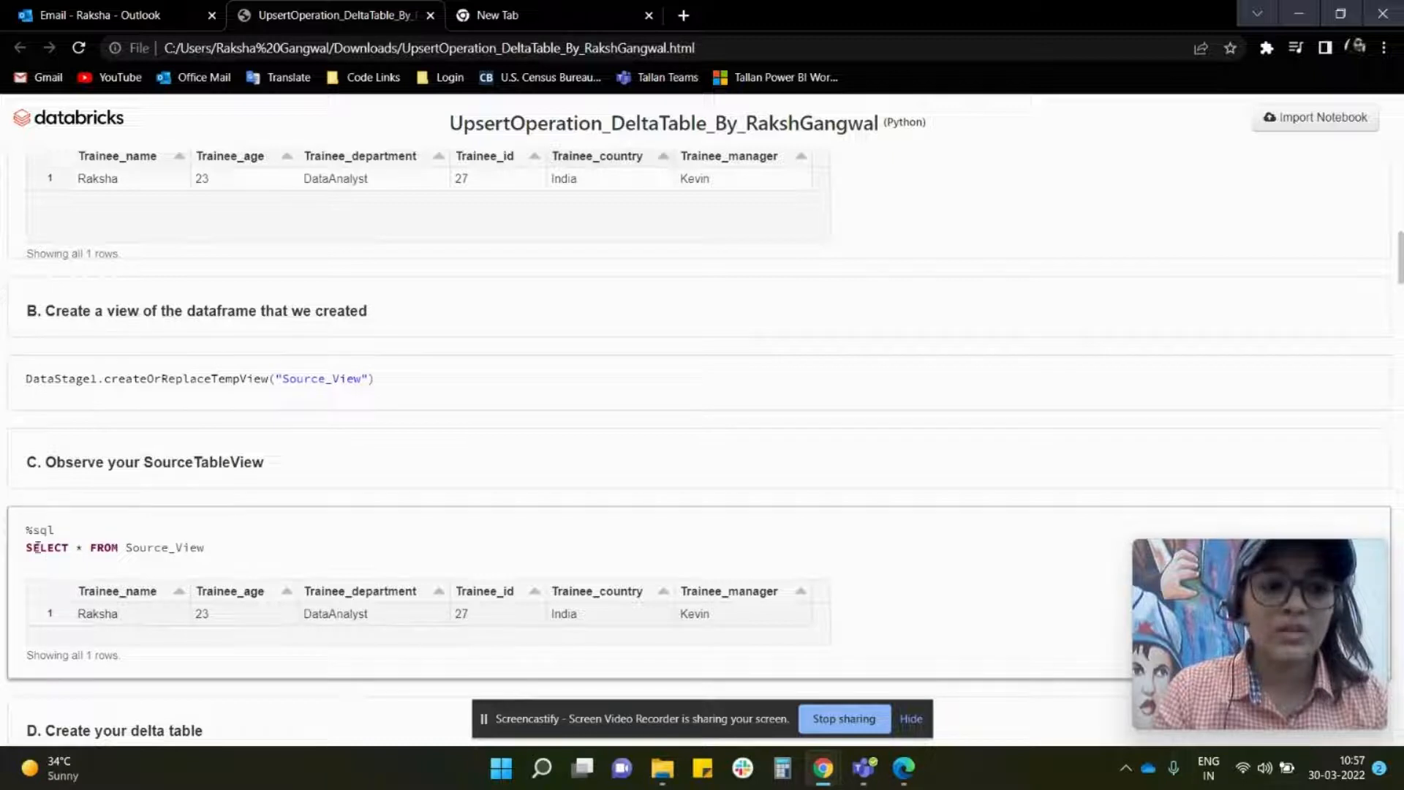
triple_click(114, 547)
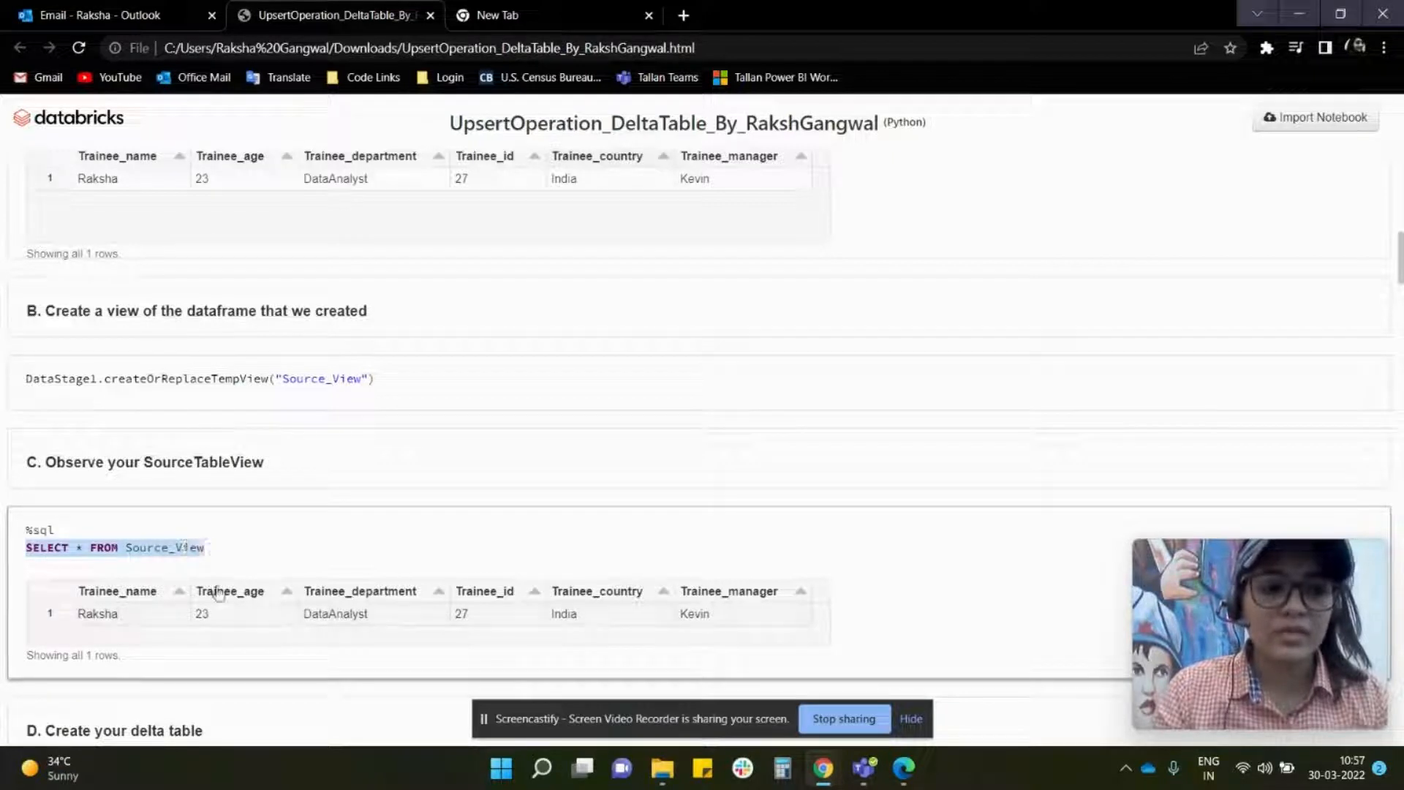
scroll("down", 3)
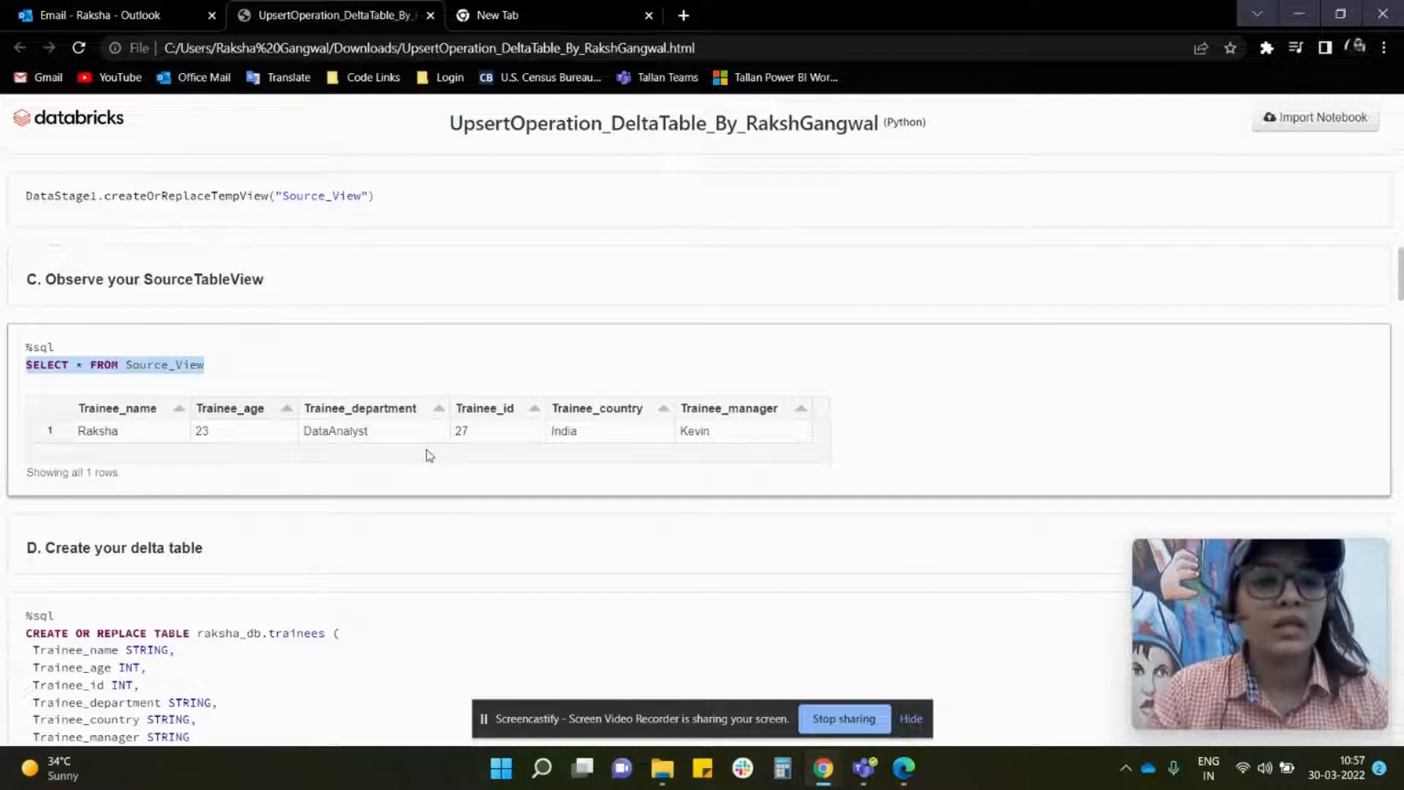
Highlight the trainees table name in the CREATE TABLE cell and reveal the empty raksha_db.trainees query.
scroll("down", 3)
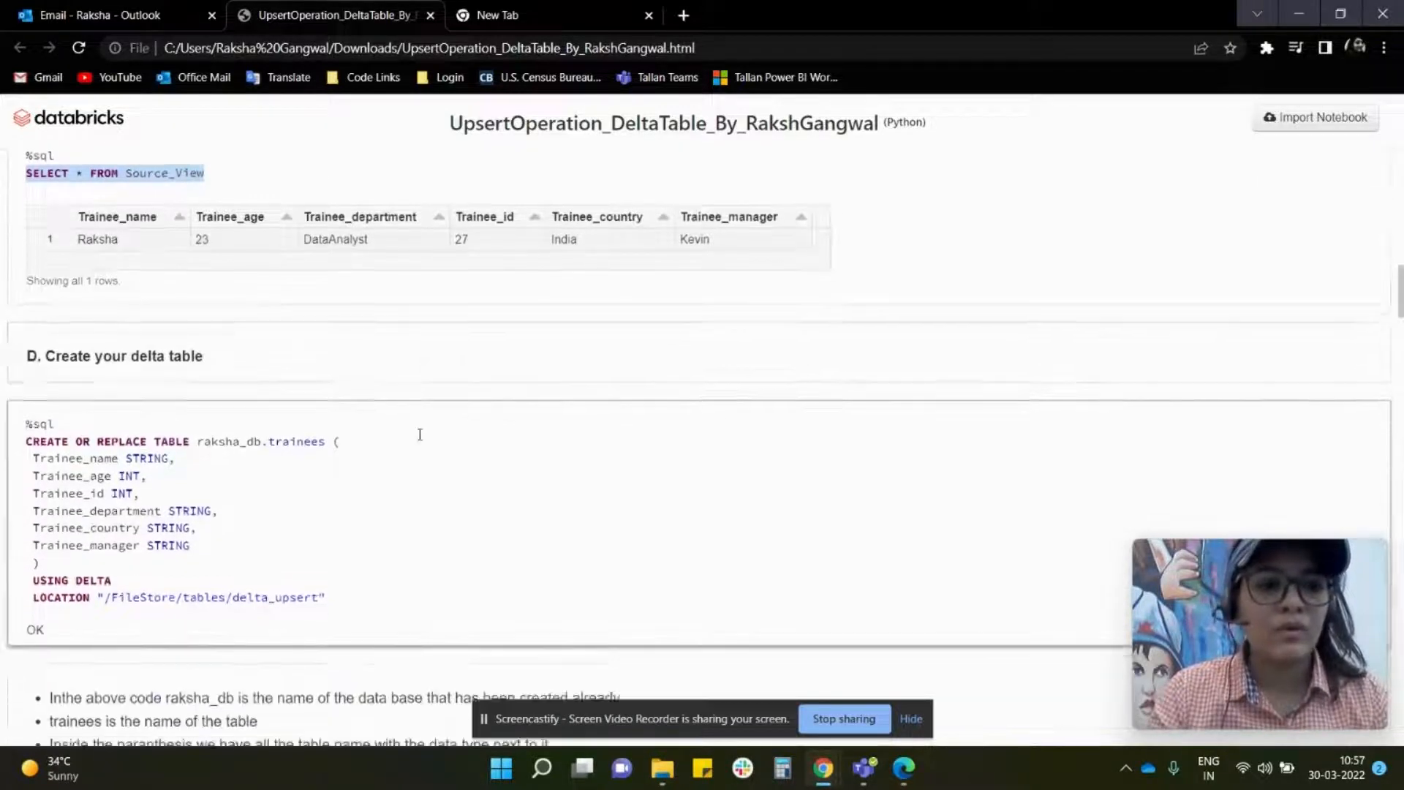
scroll("down", 3)
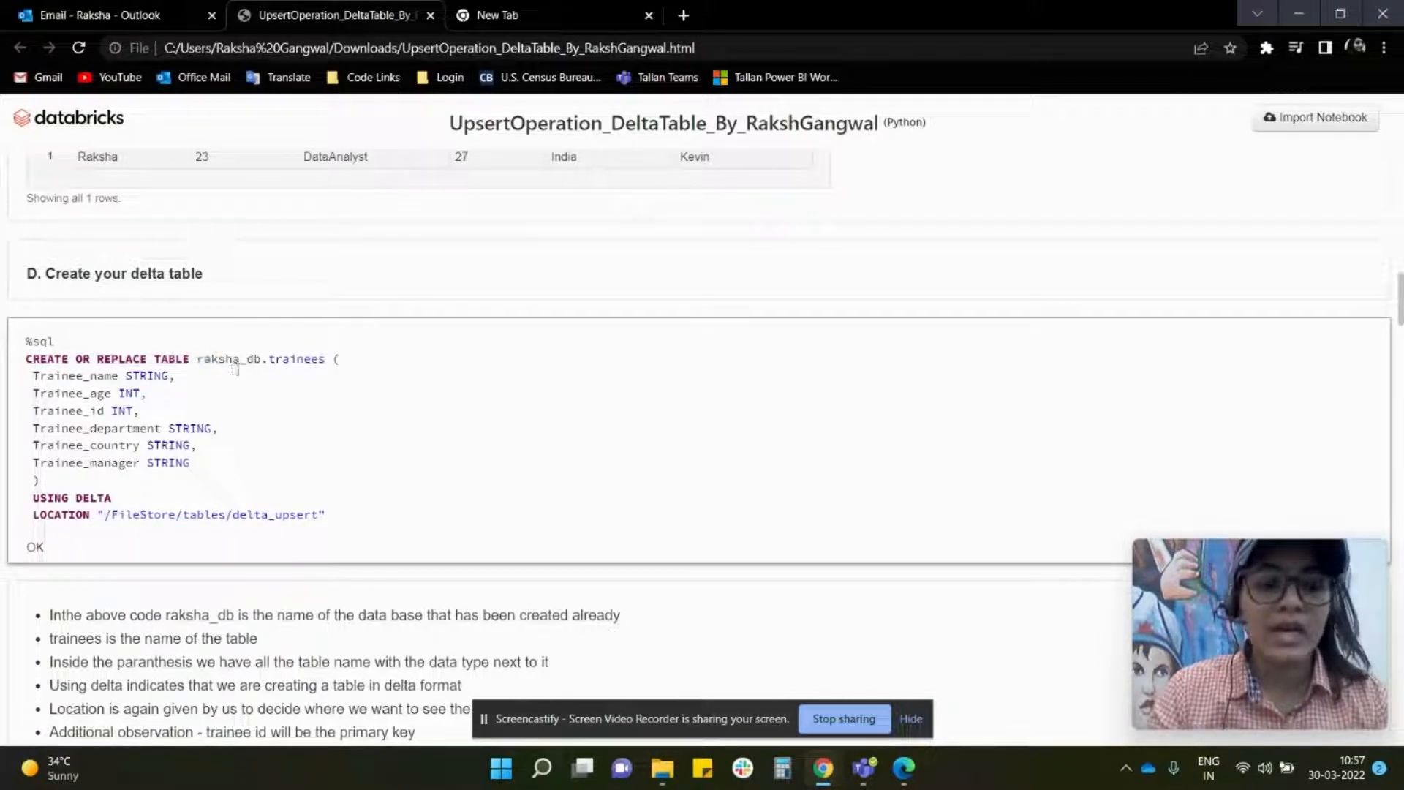
double_click(297, 360)
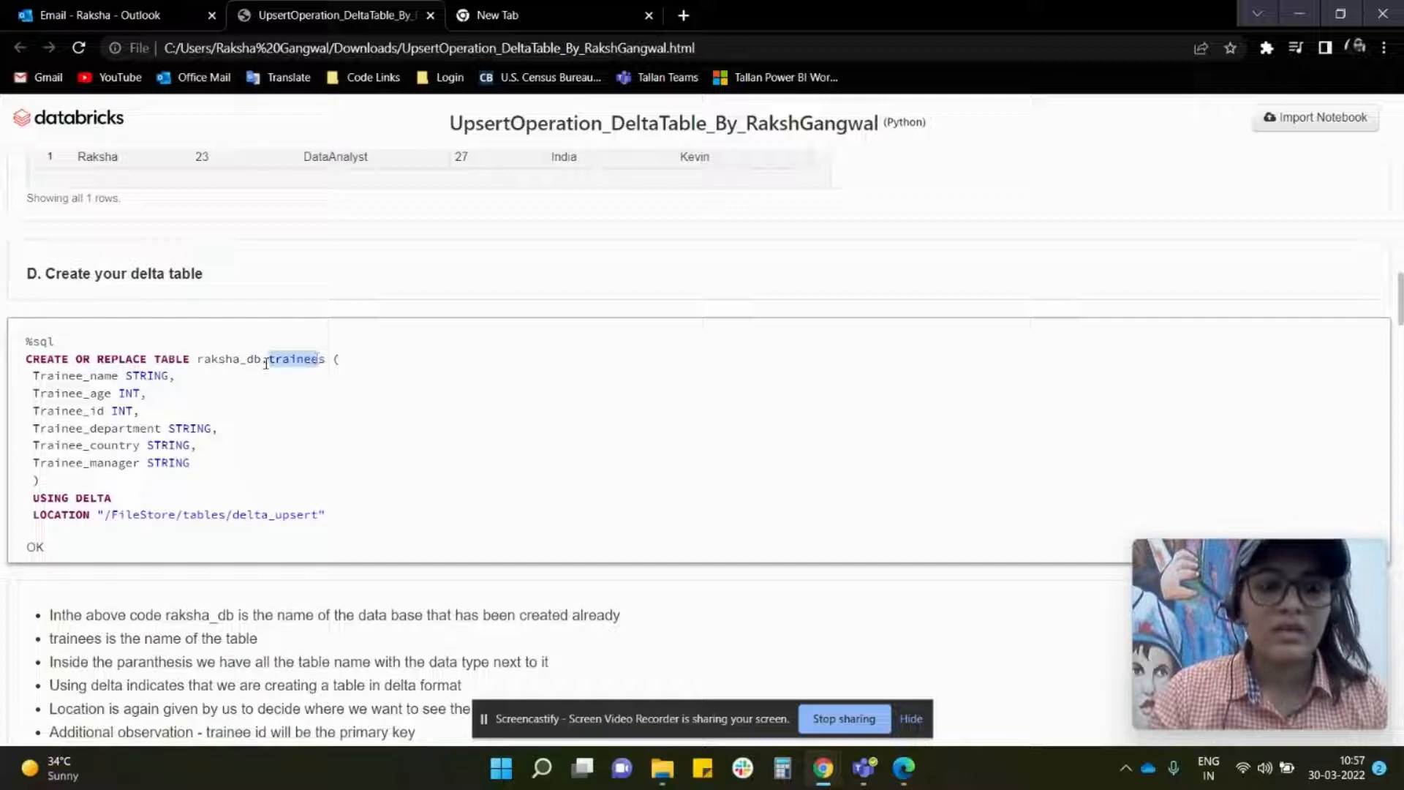
double_click(227, 359)
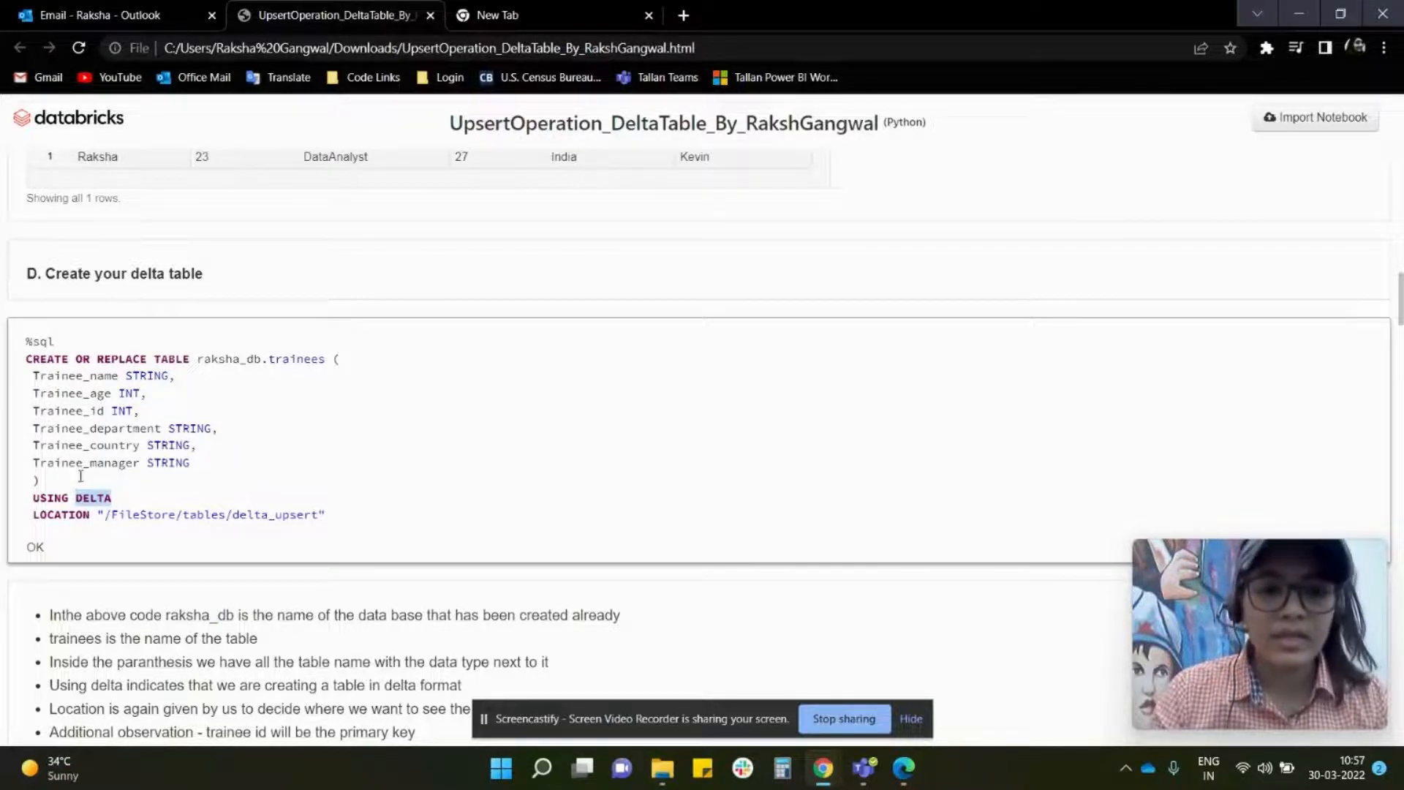
scroll("down", 3)
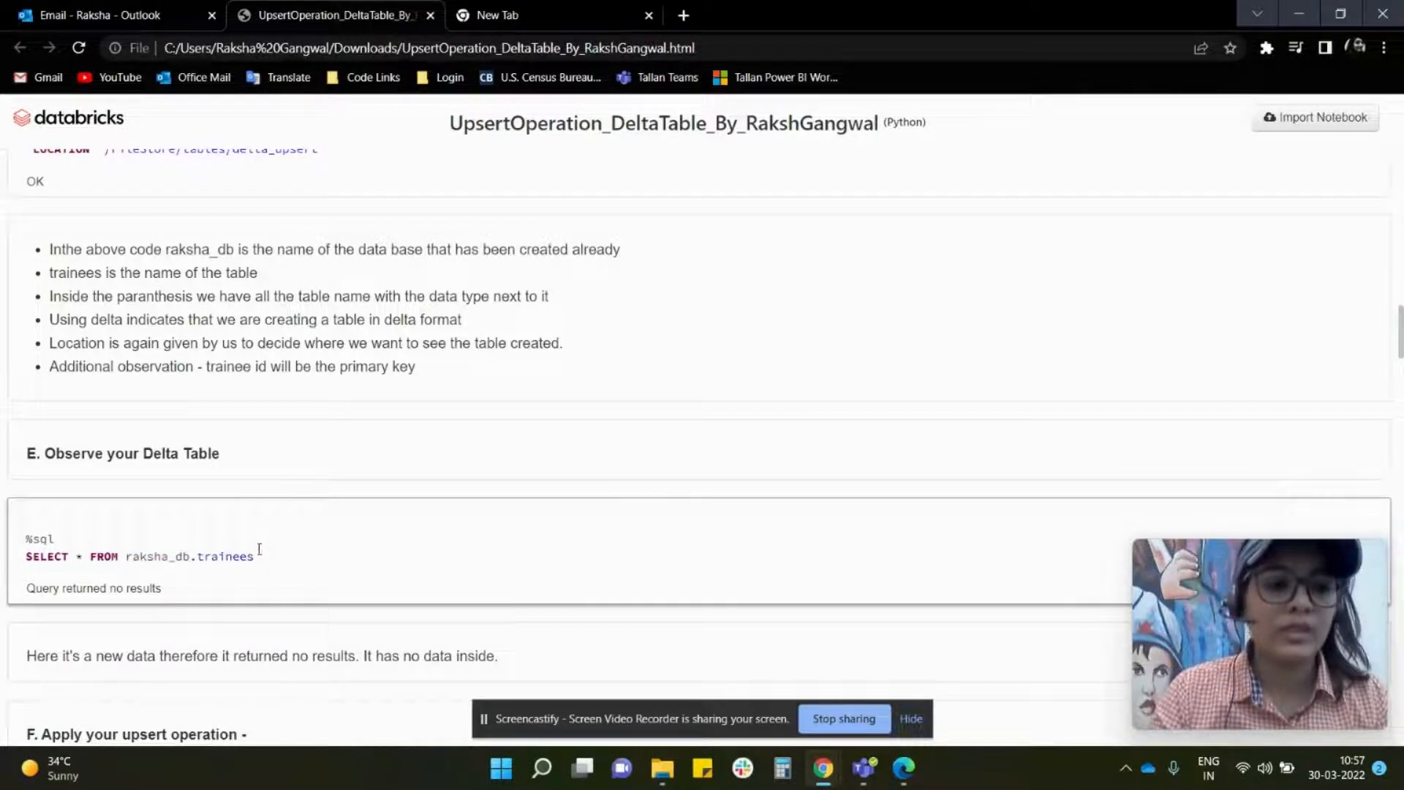
scroll("down", 3)
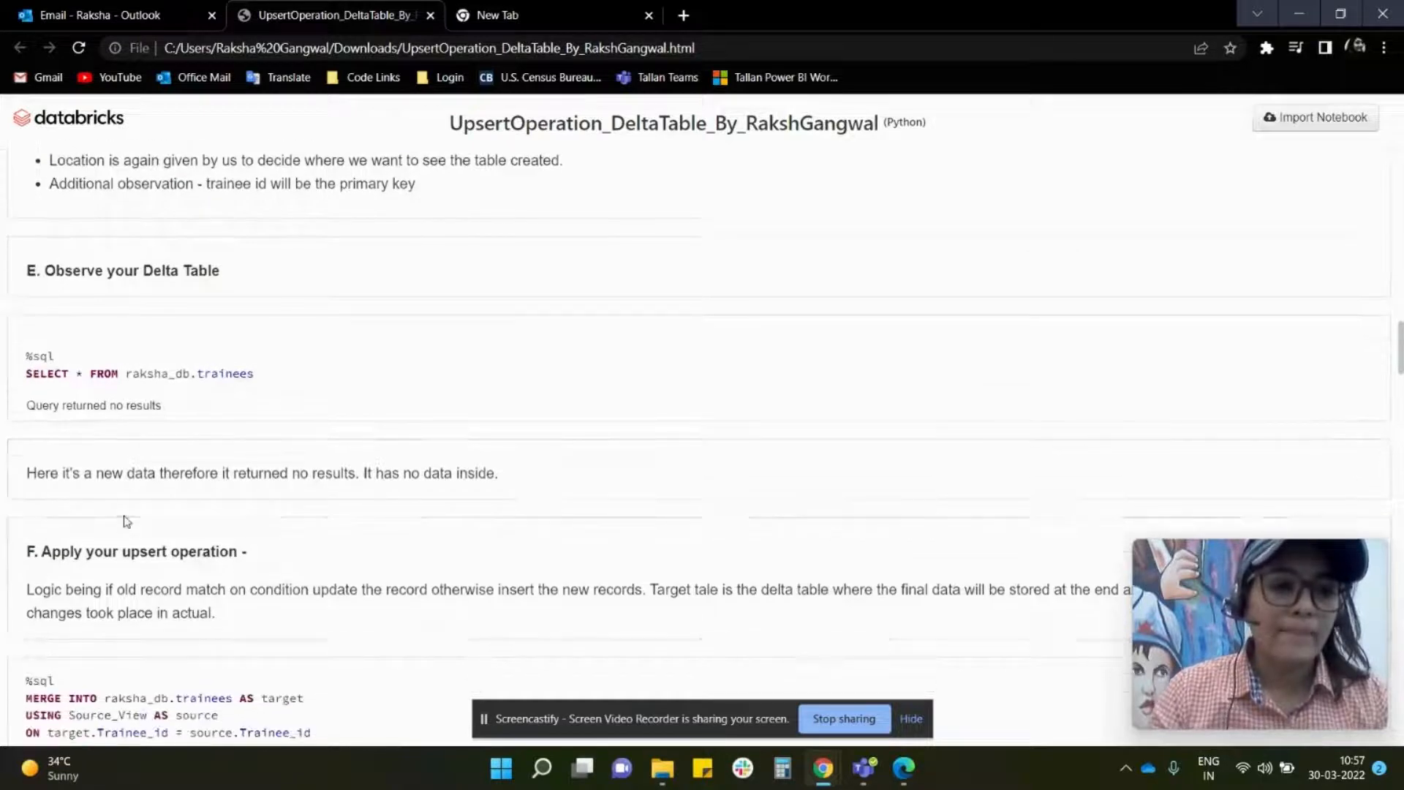
scroll("down", 3)
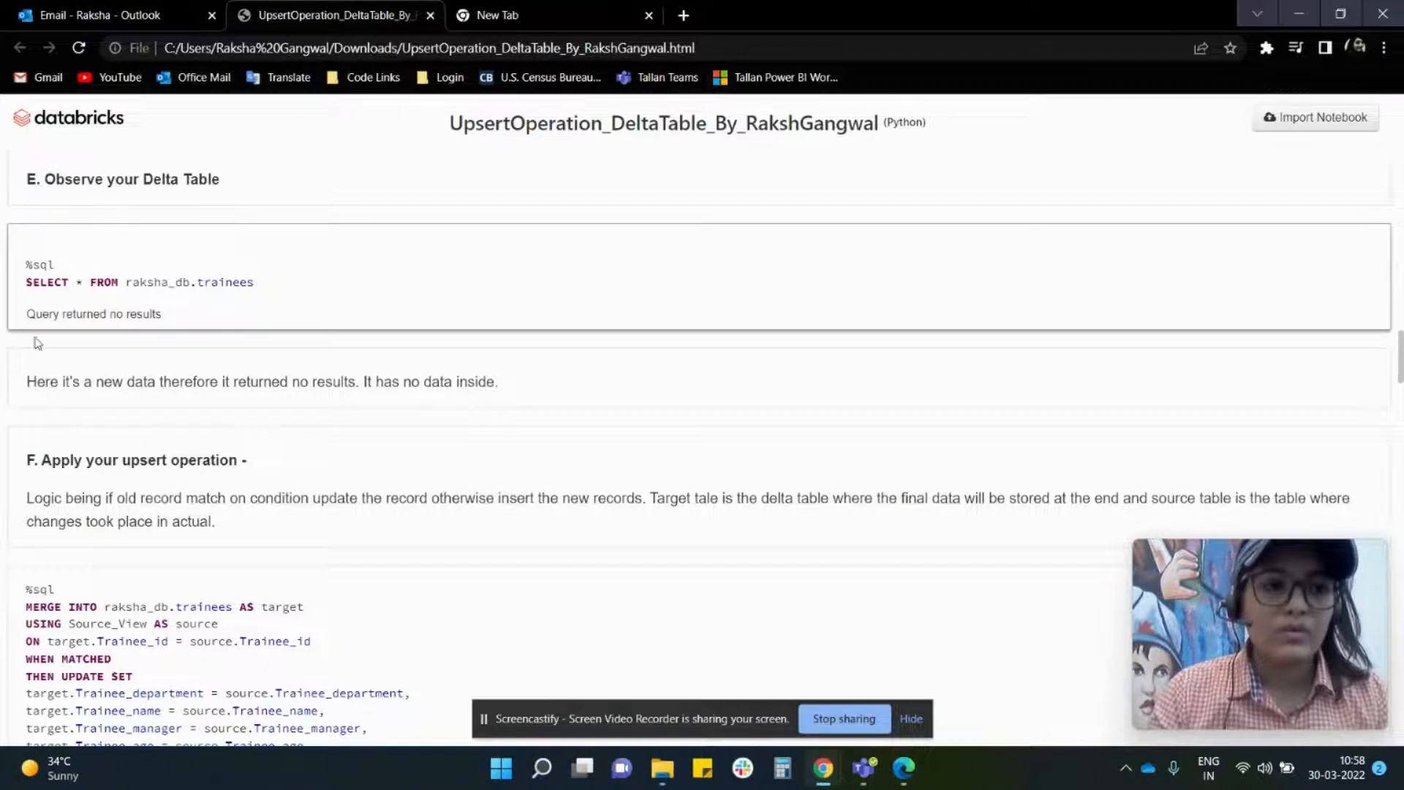
Highlight parts of the MERGE INTO raksha_db.trainees statement and reveal its result of num_inserted_rows = 1.
scroll("down", 3)
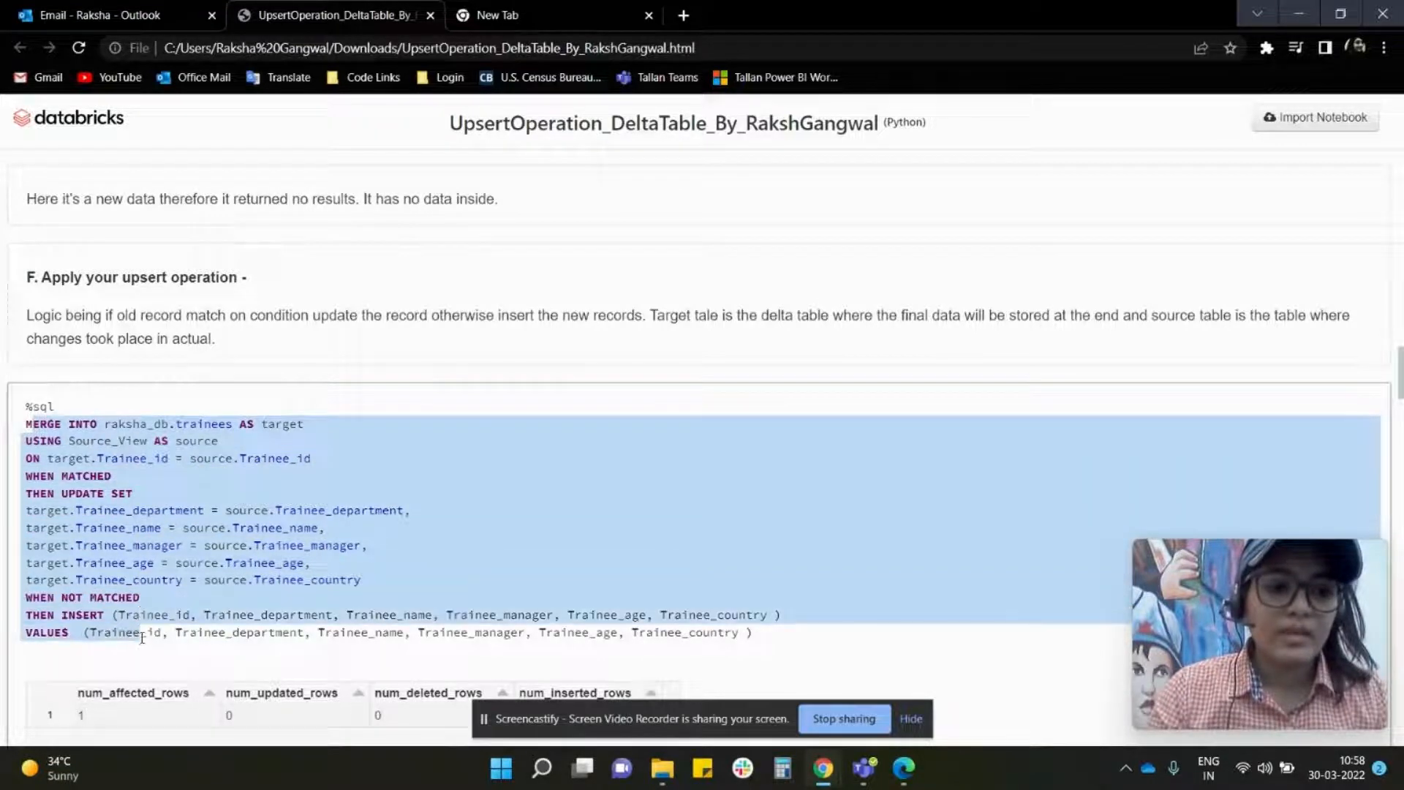
left_click(67, 458)
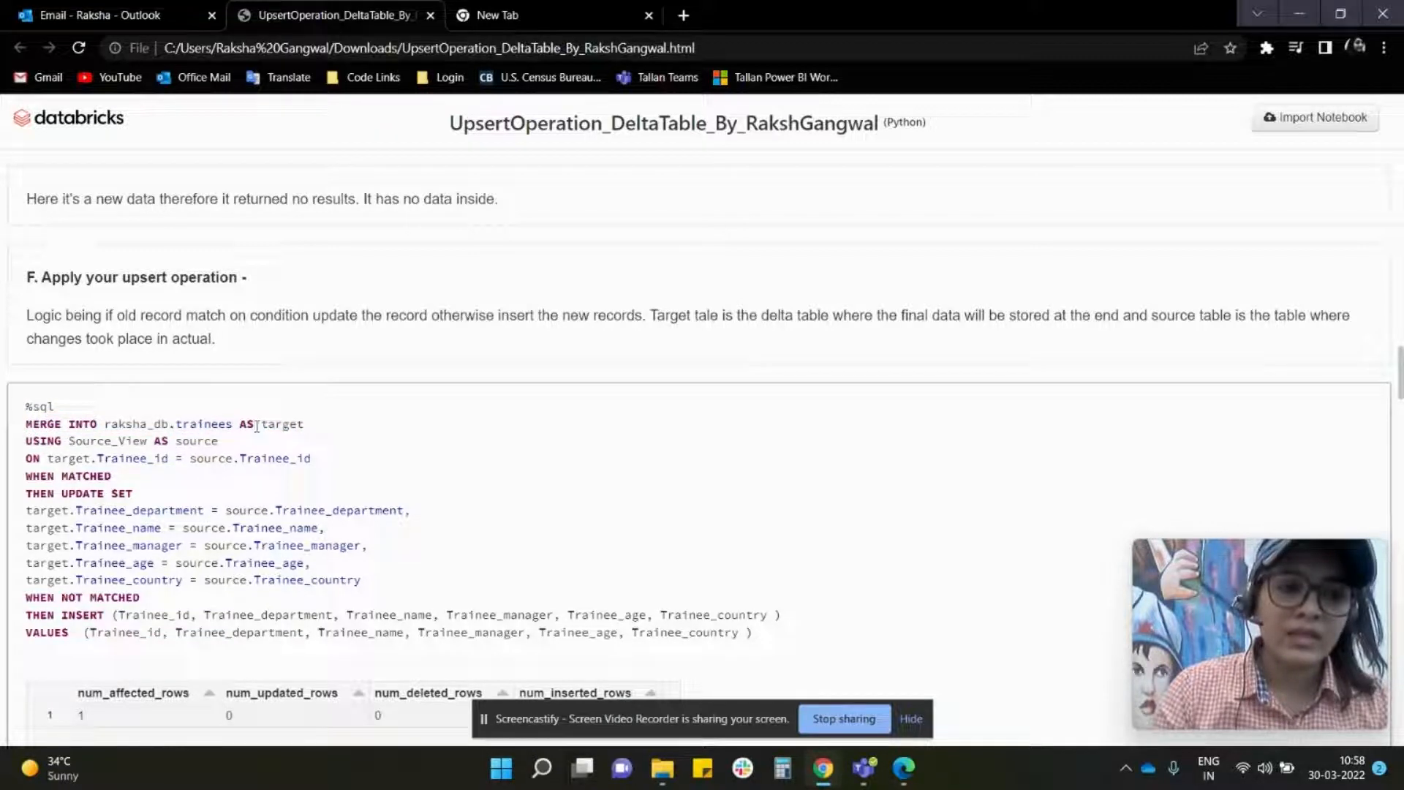
double_click(194, 440)
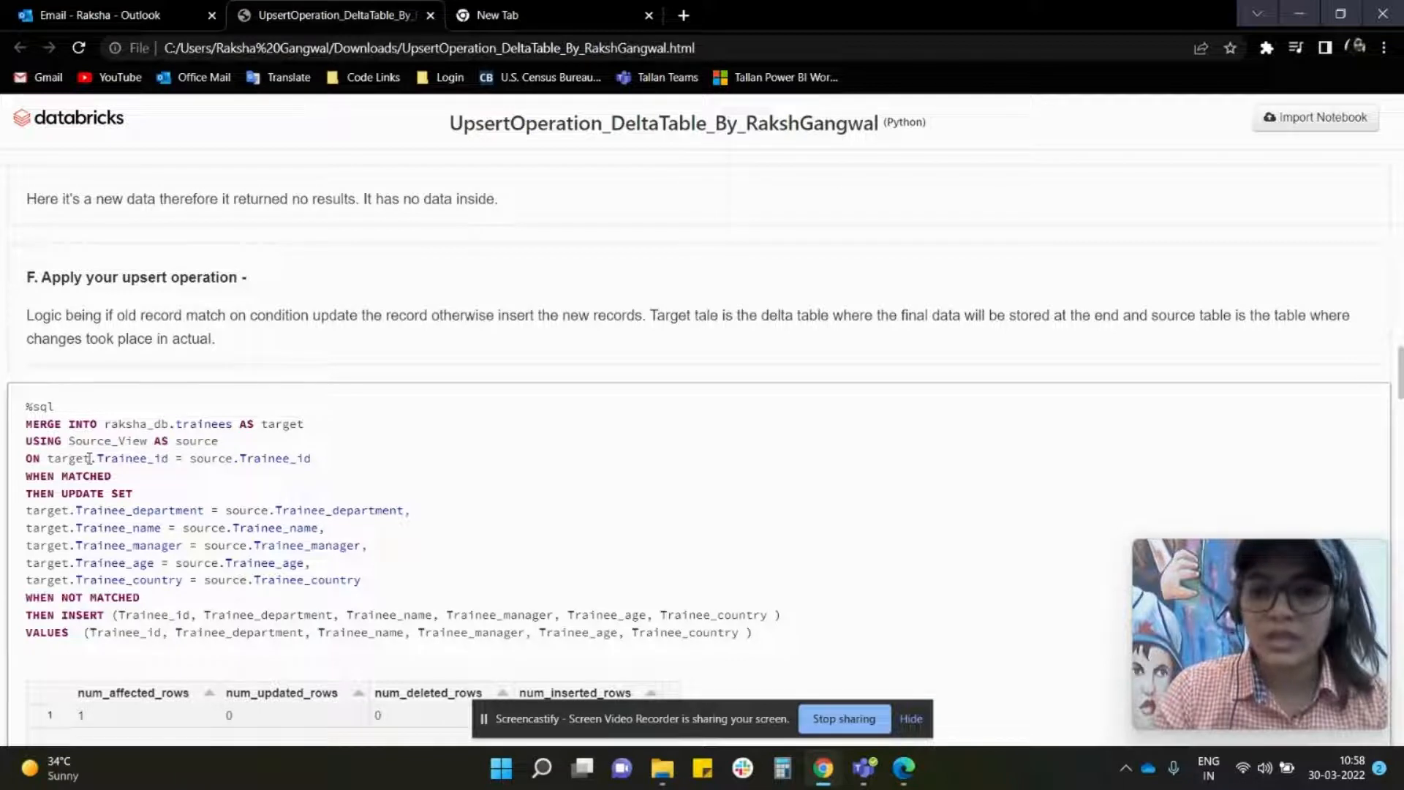
double_click(130, 458)
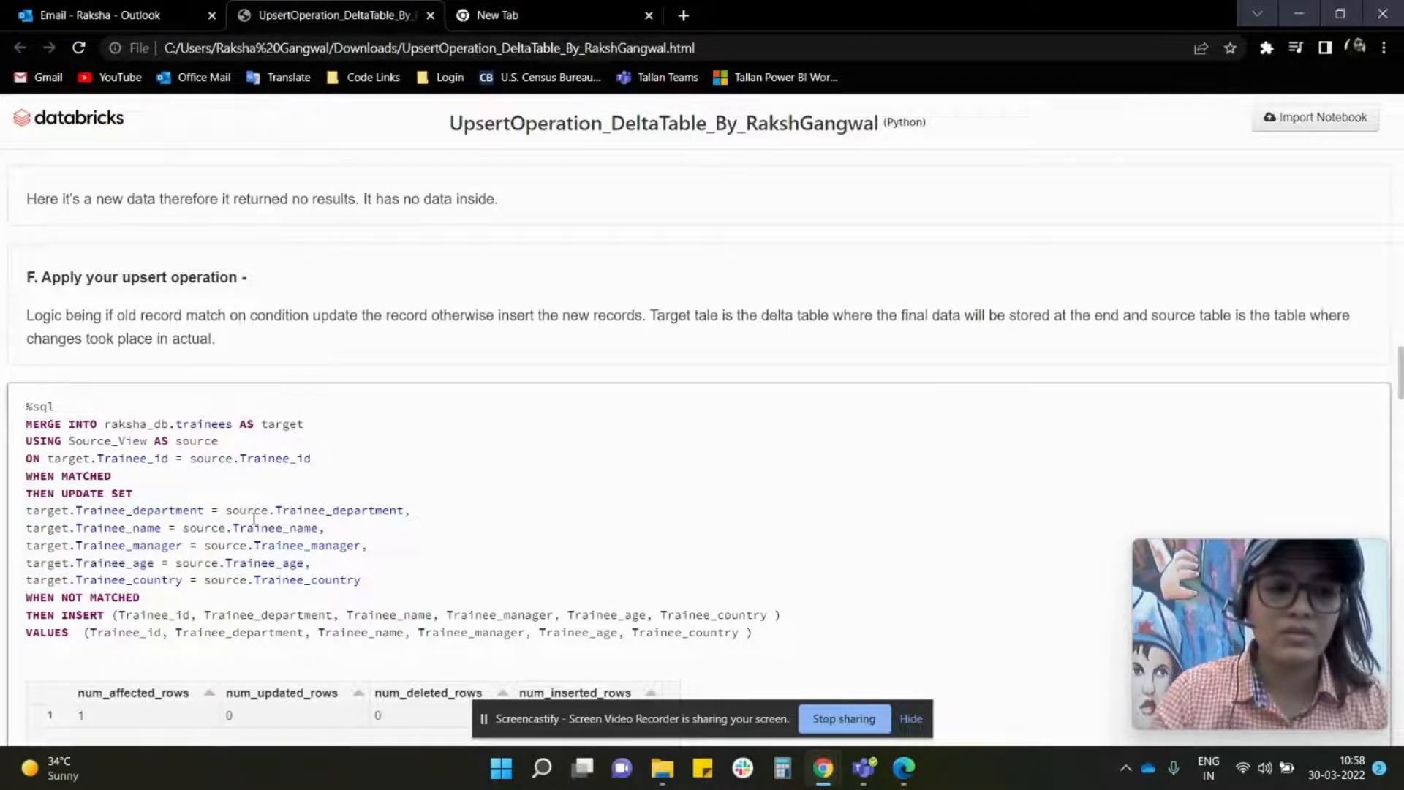
scroll("down", 3)
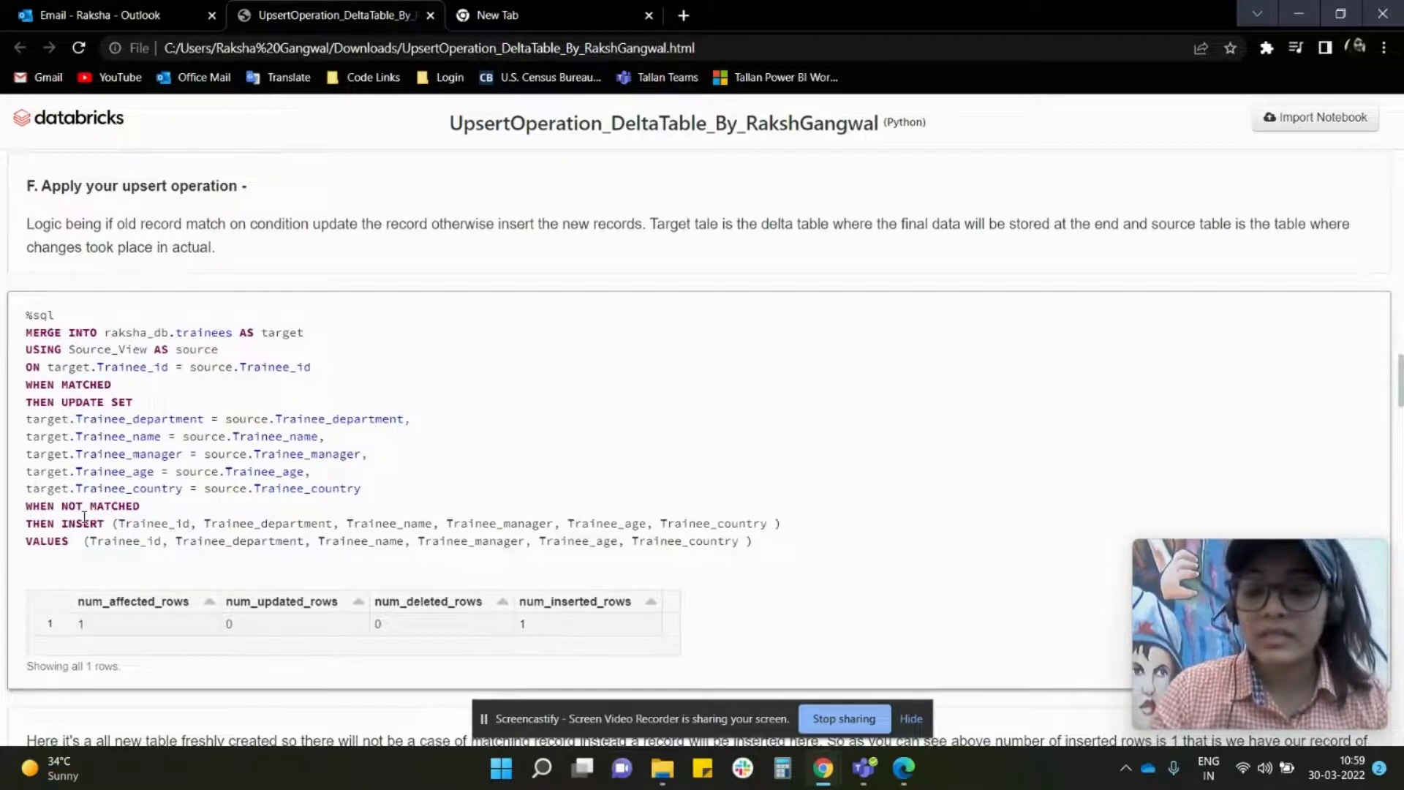
scroll("down", 3)
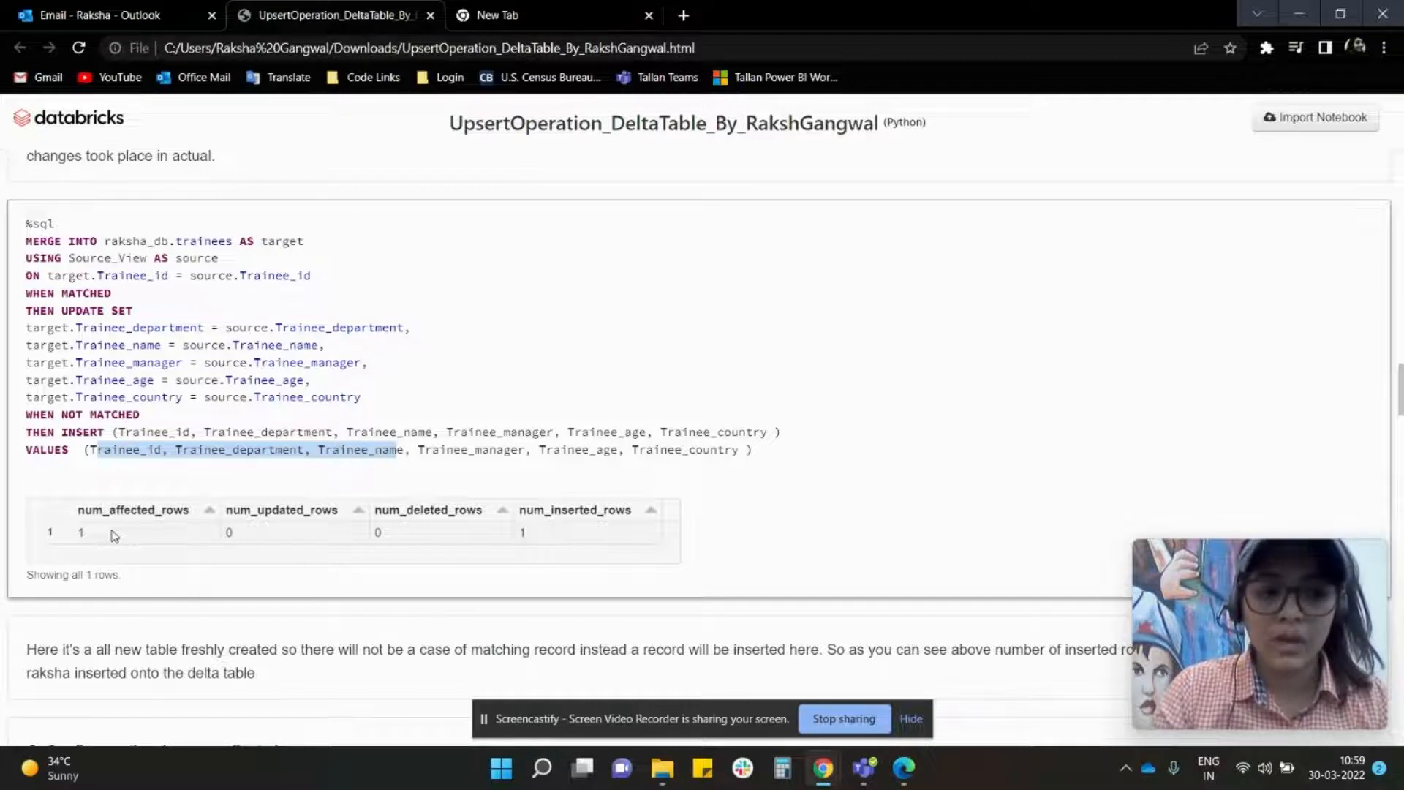
mouse_move(552, 535)
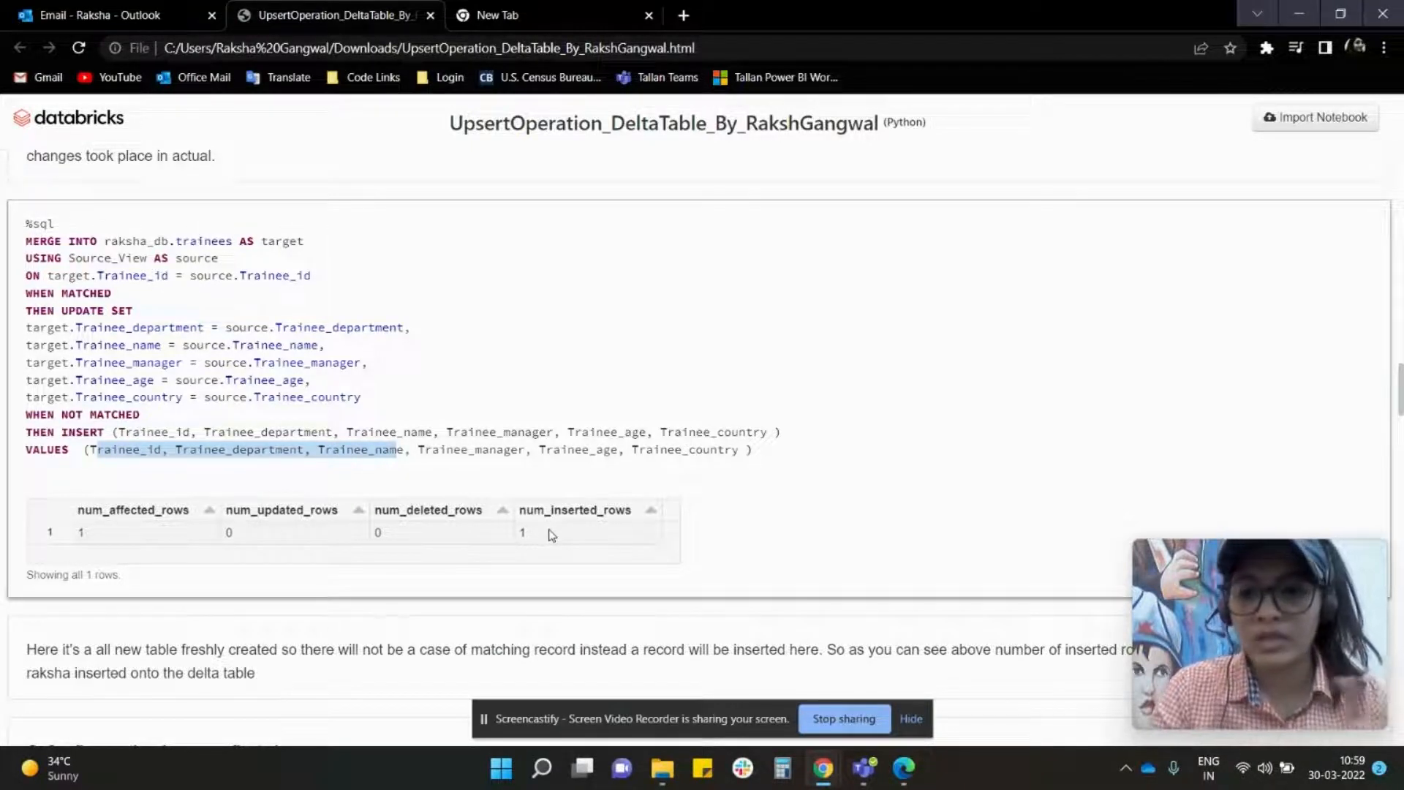
Scroll to section G showing raksha_db.trainees now returns Raksha's single row, where Stage 2 begins.
scroll("down", 3)
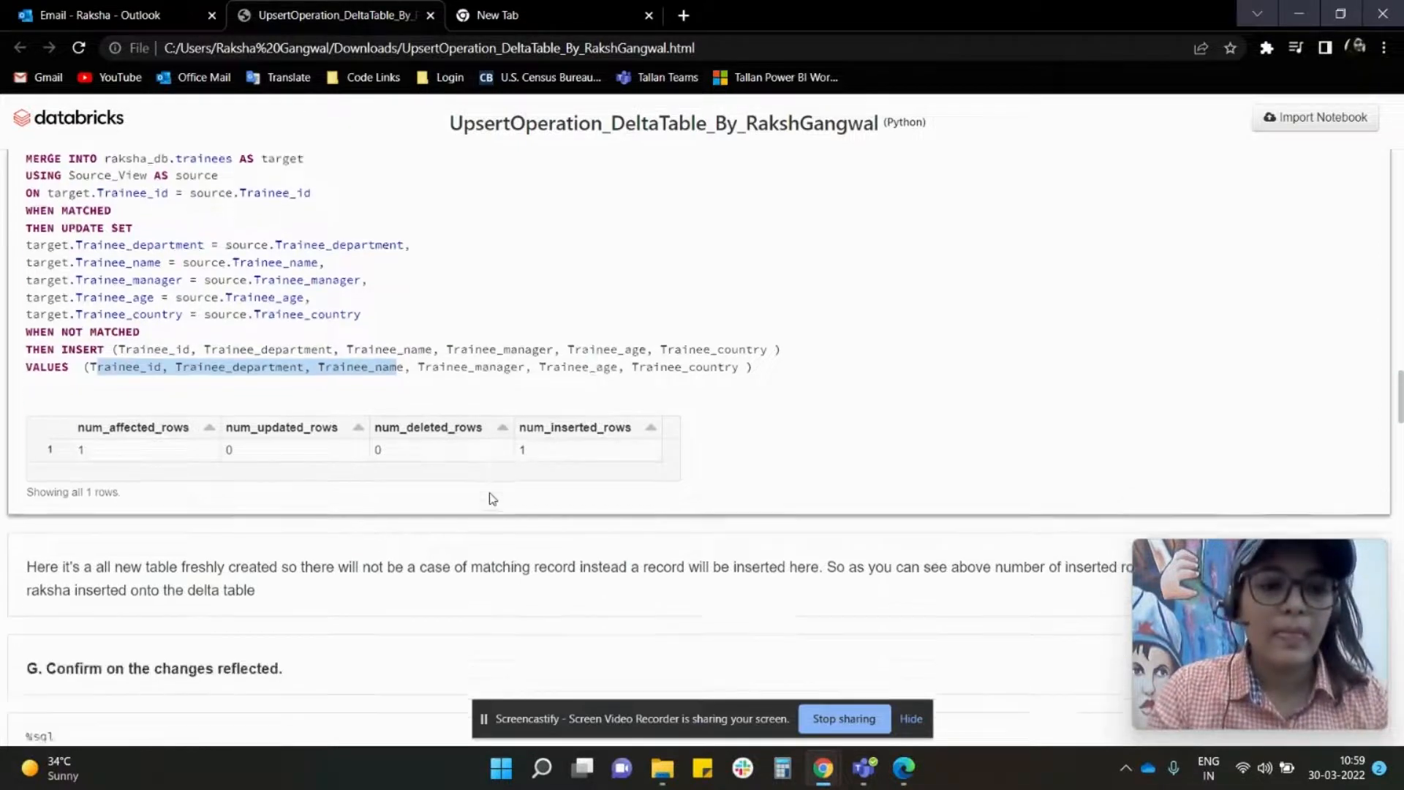
scroll("down", 3)
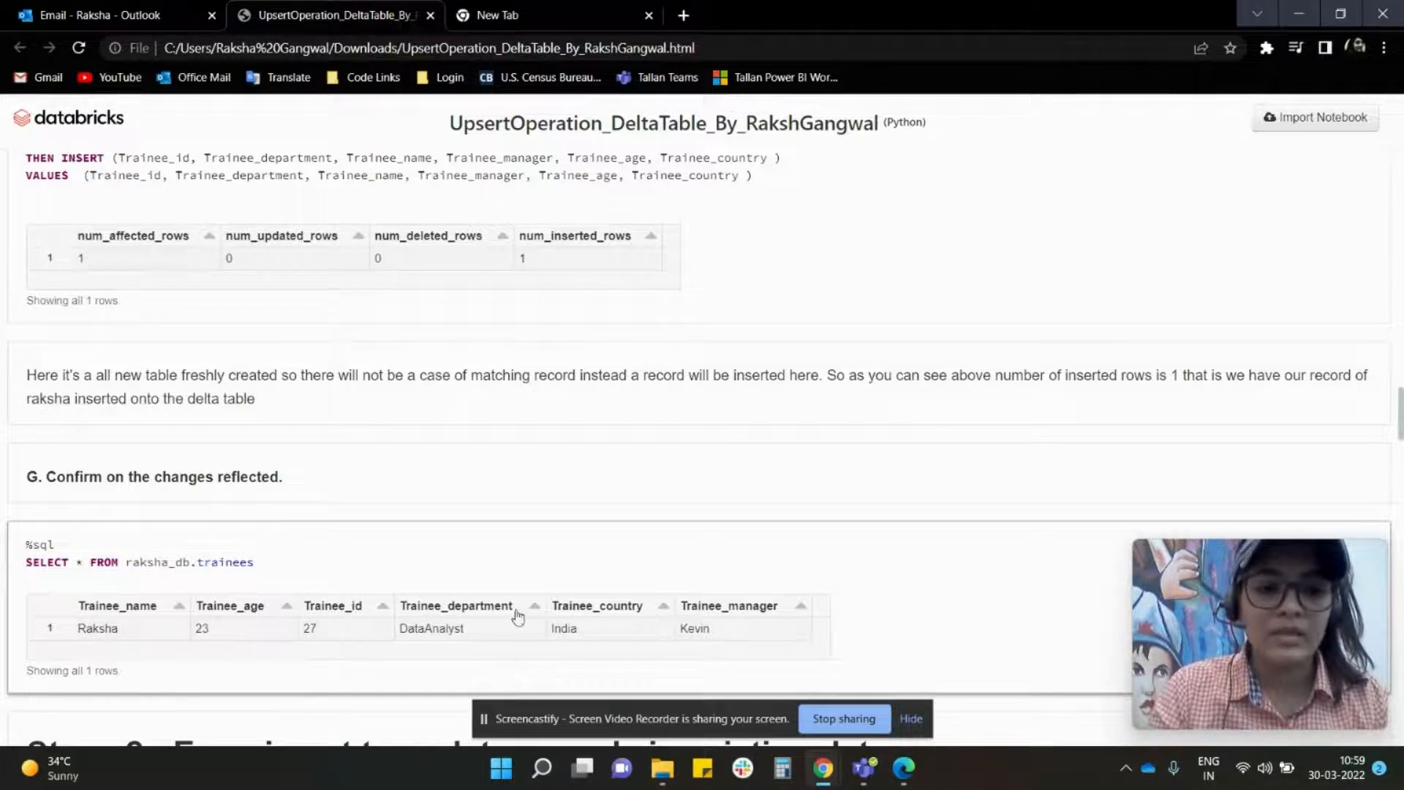
mouse_move(549, 642)
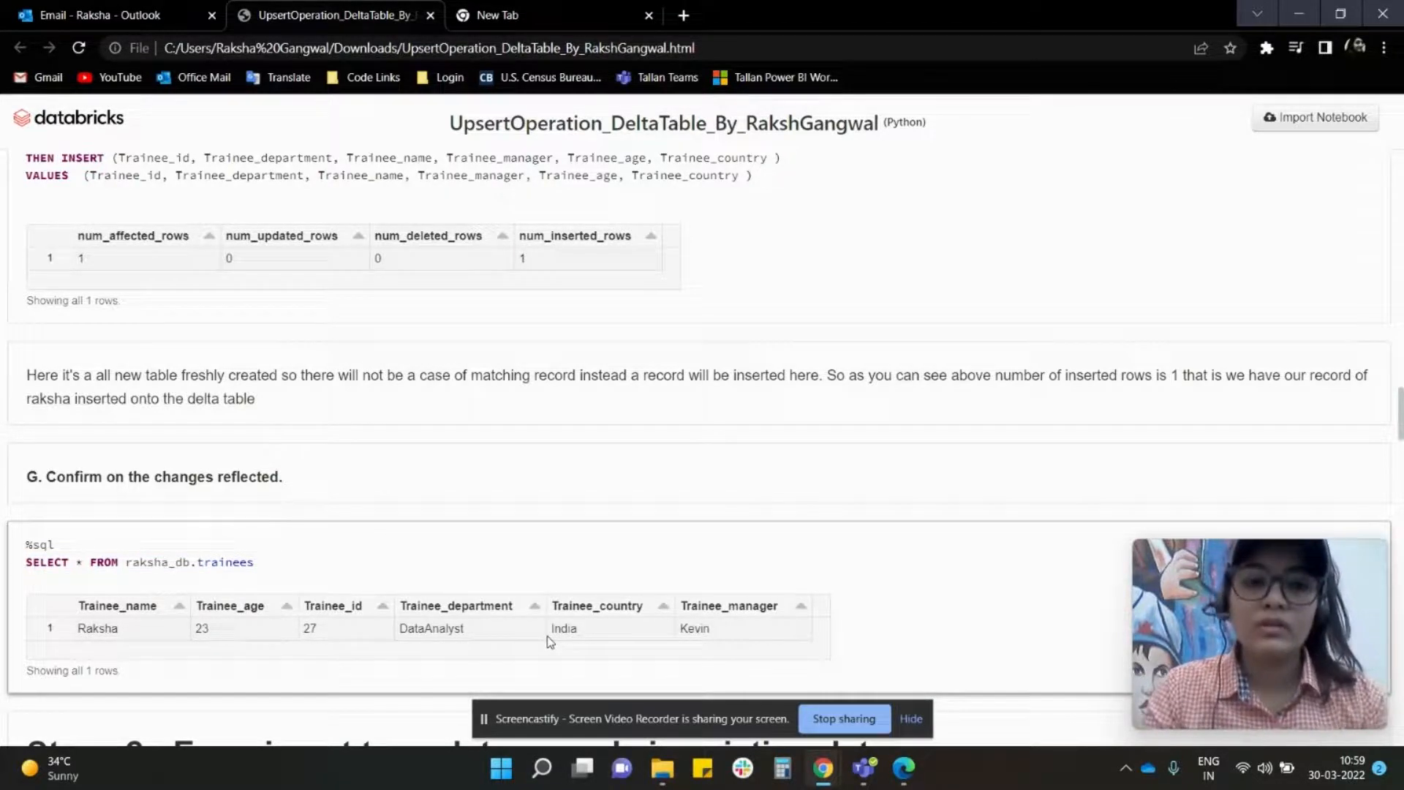
scroll("down", 3)
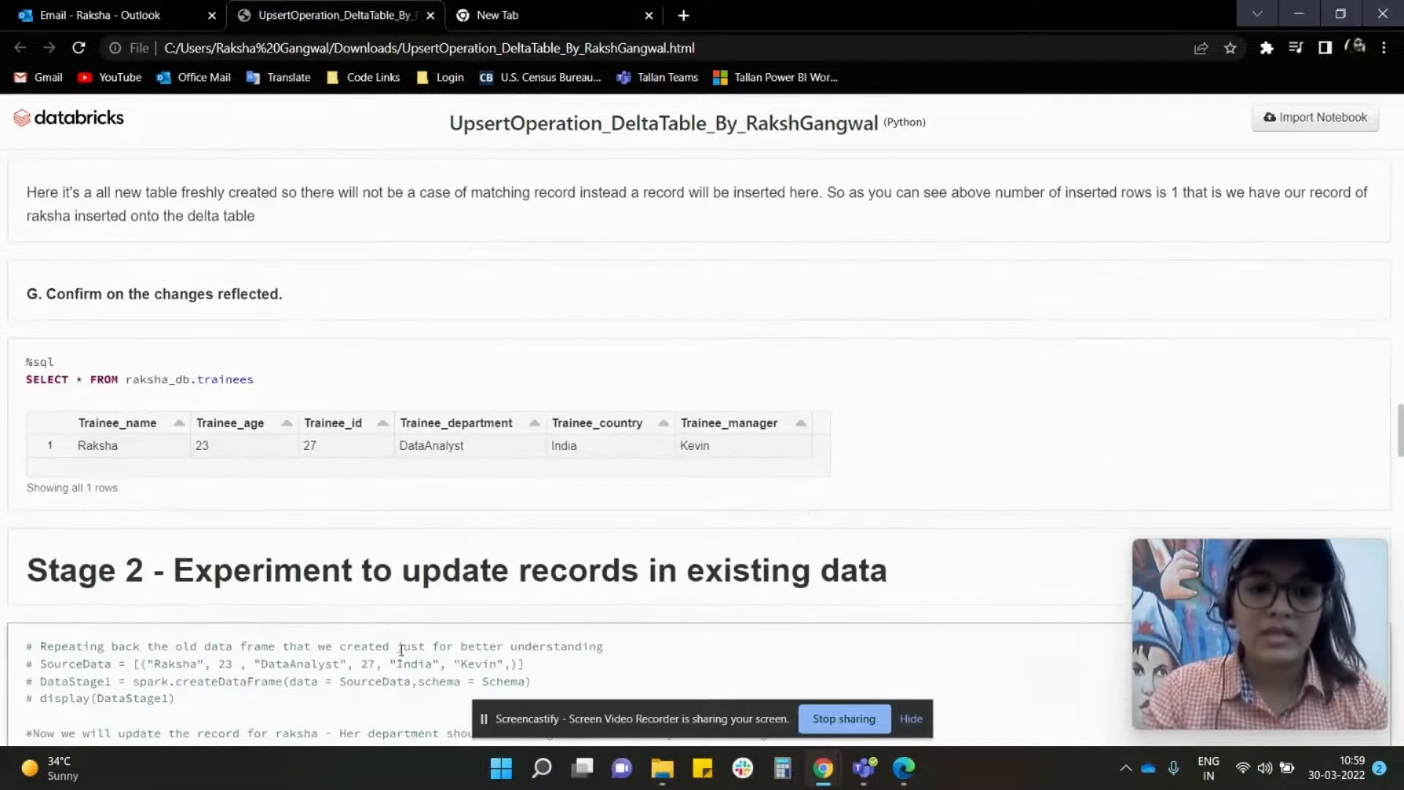